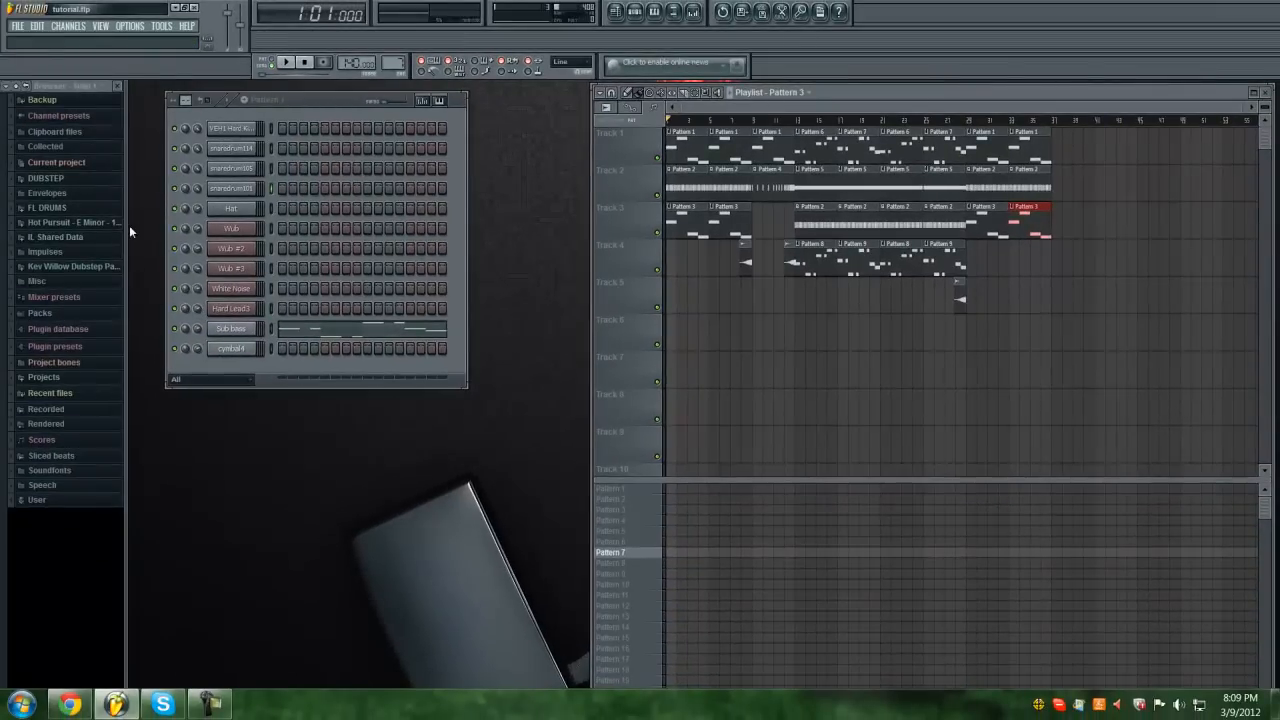
pyautogui.moveTo(163, 250)
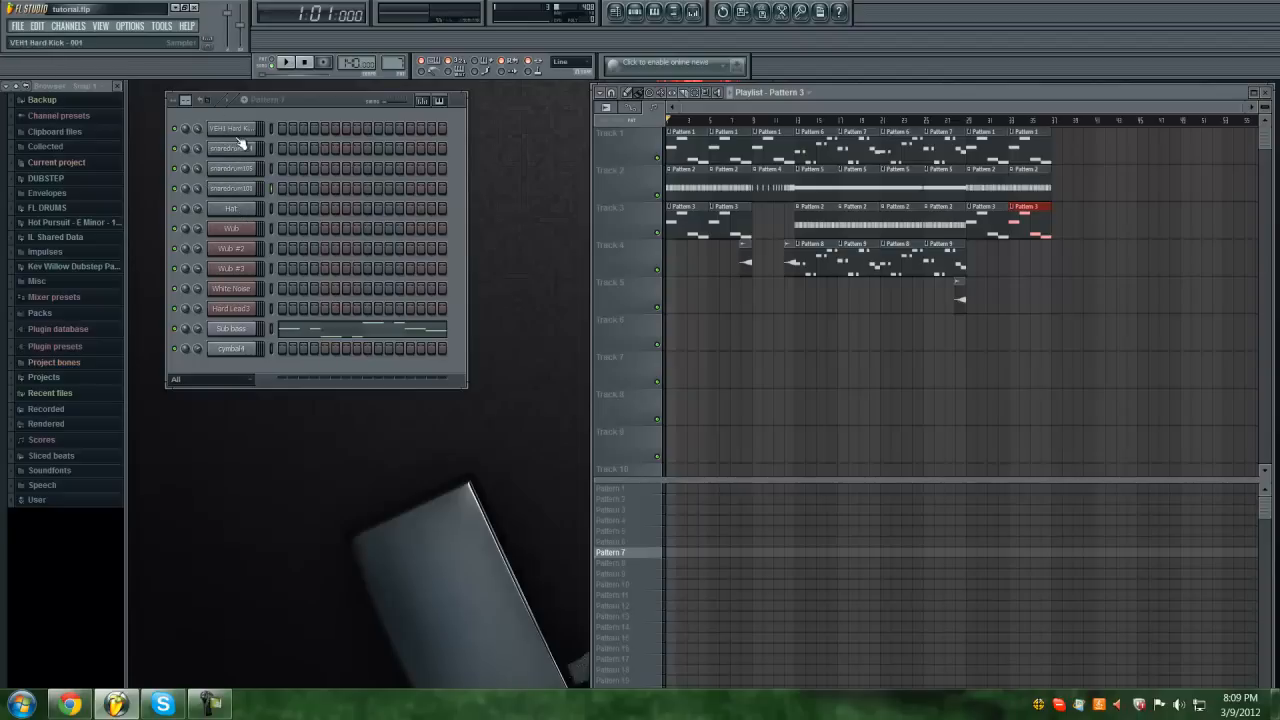
# - Browse the FL DRUMS sample folder, then collapse it again
pyautogui.click(46, 188)
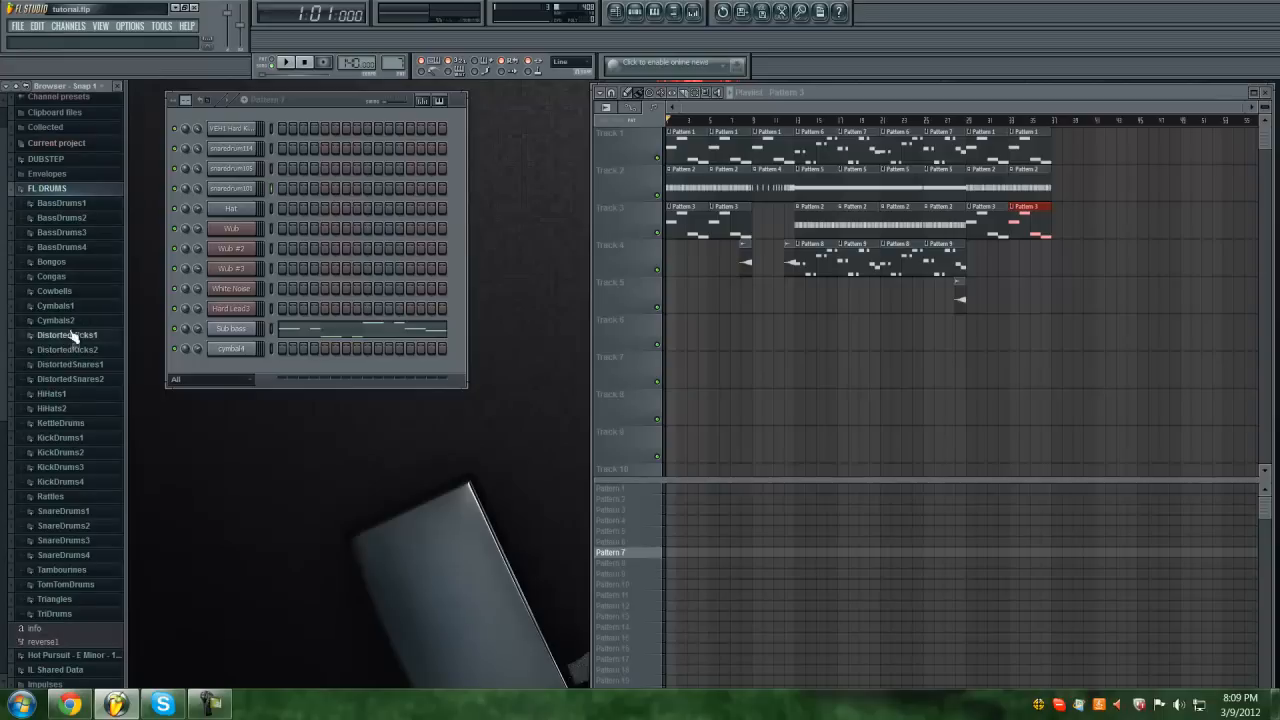
pyautogui.click(67, 349)
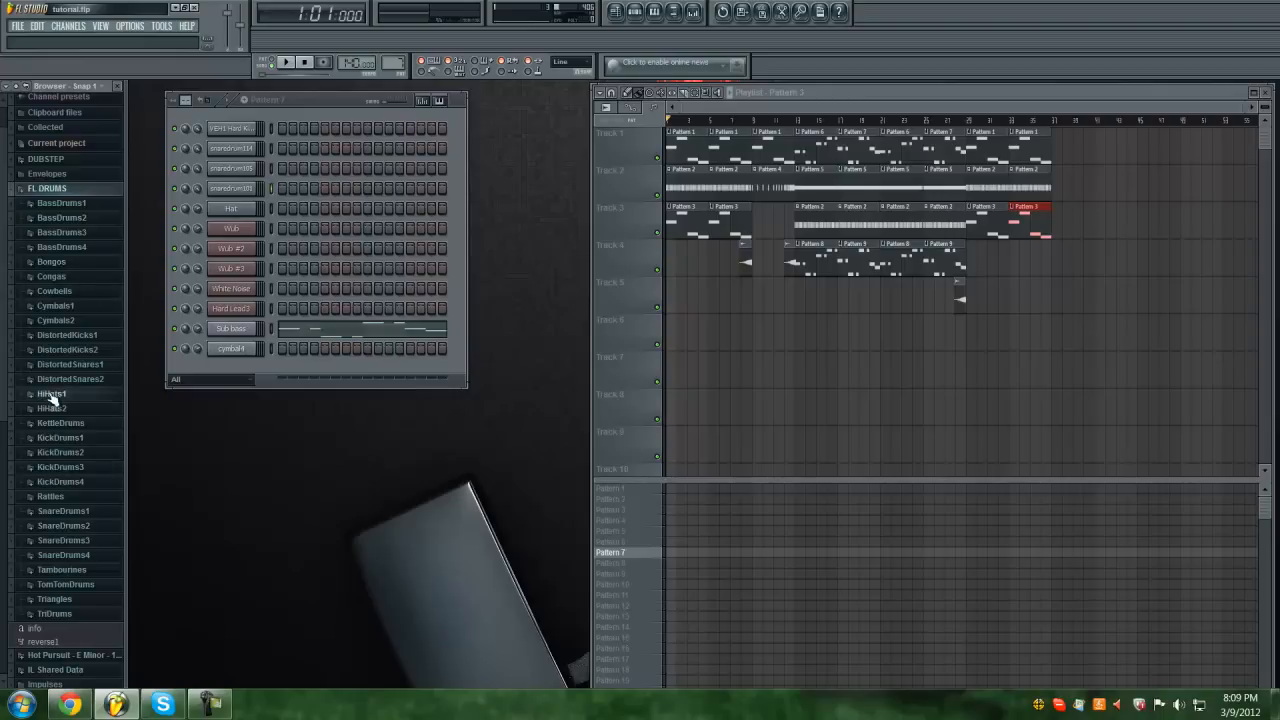
pyautogui.click(52, 393)
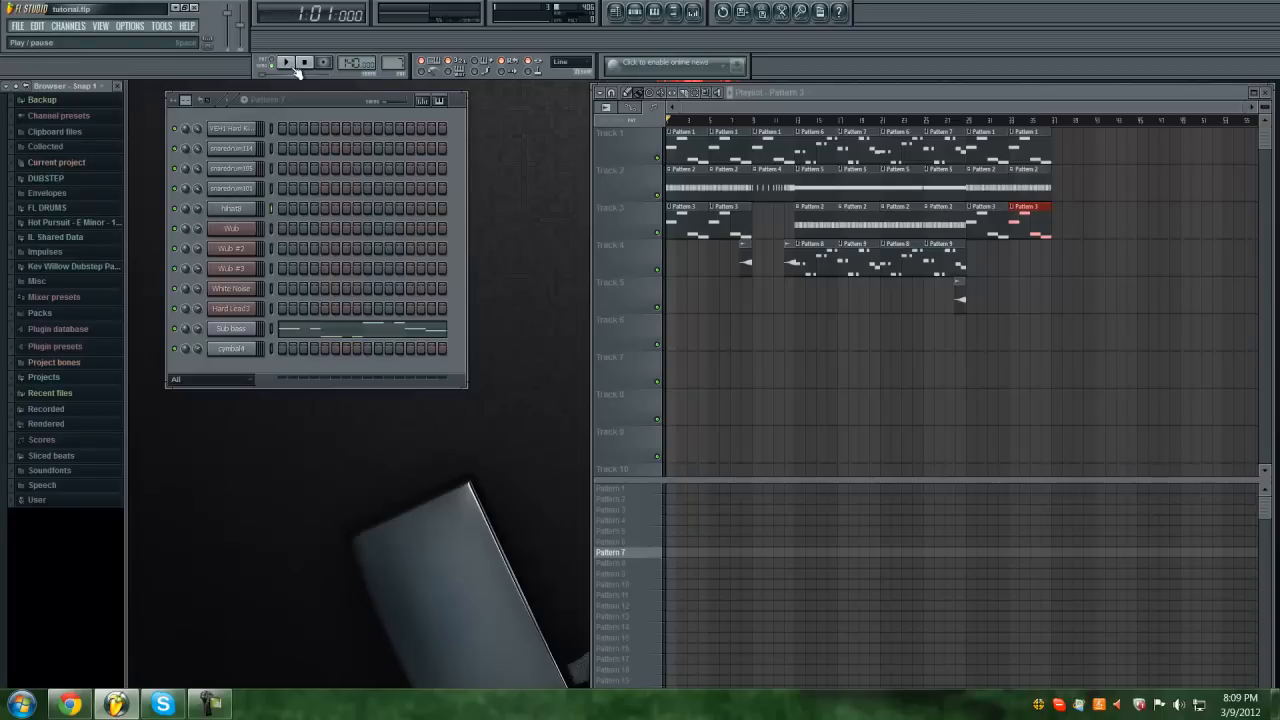
# - Play and restart the song, then open the White Noise channel's settings
pyautogui.click(286, 62)
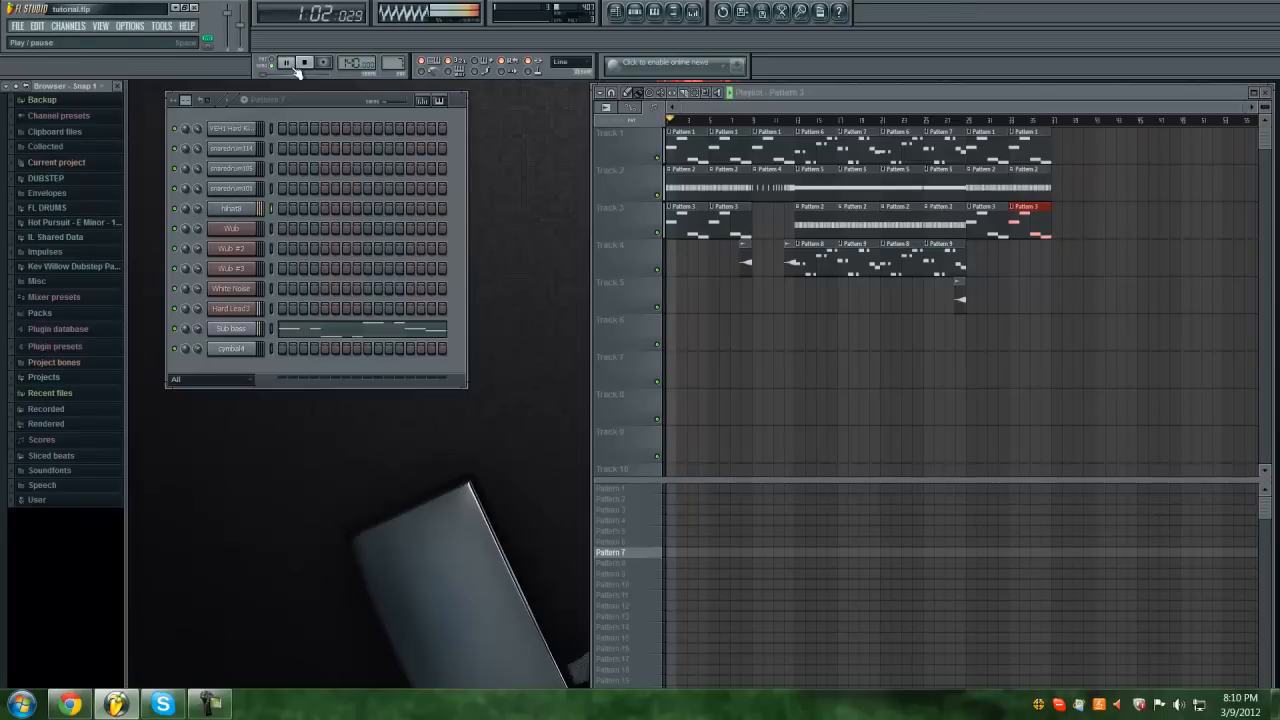
pyautogui.click(286, 62)
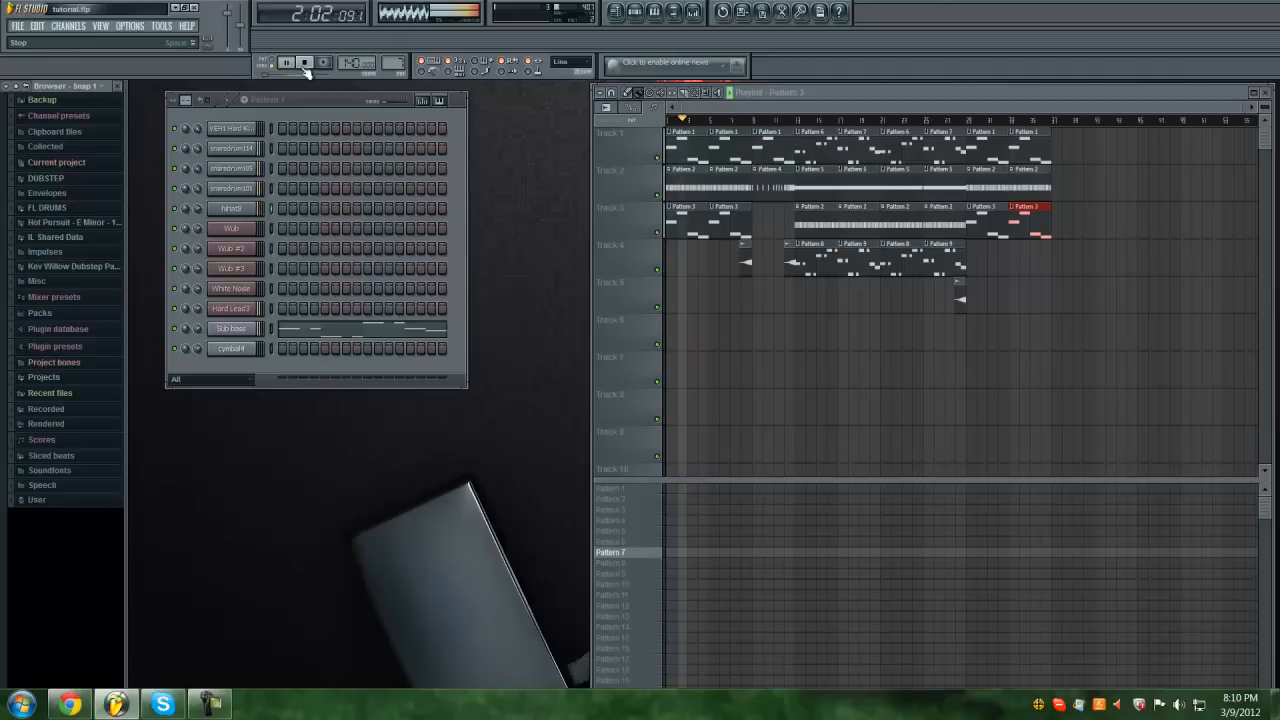
pyautogui.click(285, 63)
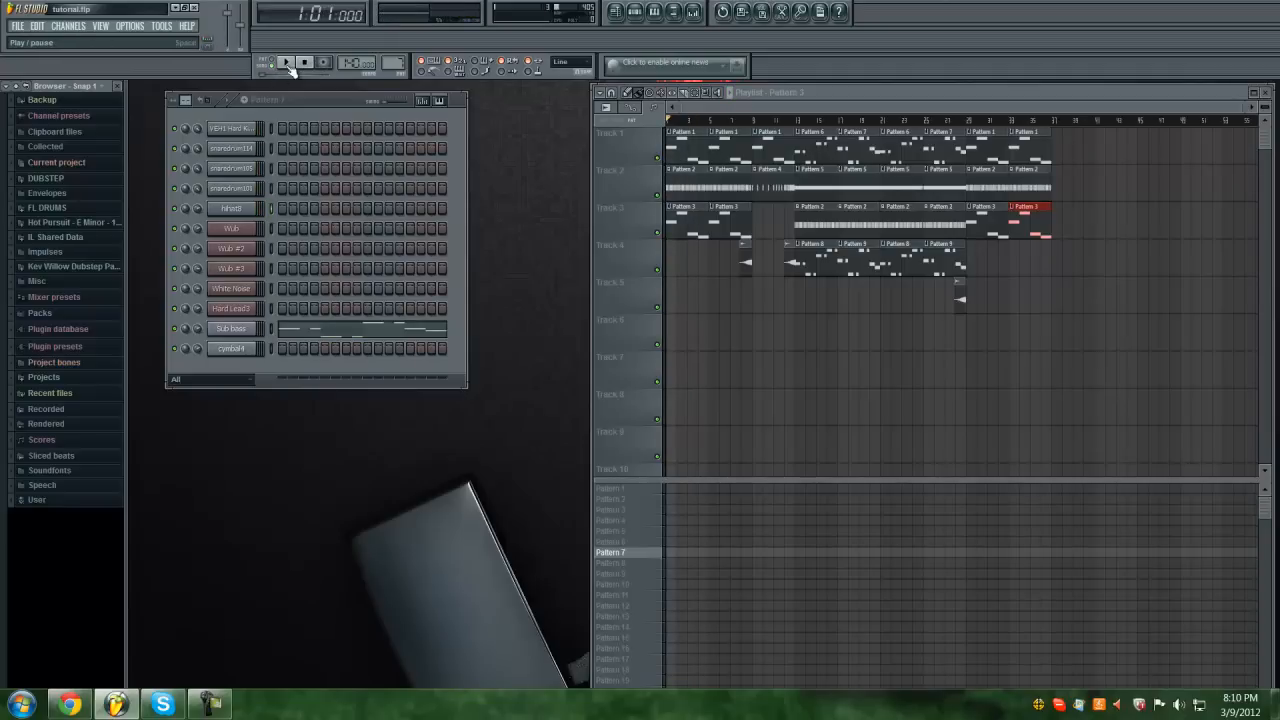
pyautogui.click(285, 62)
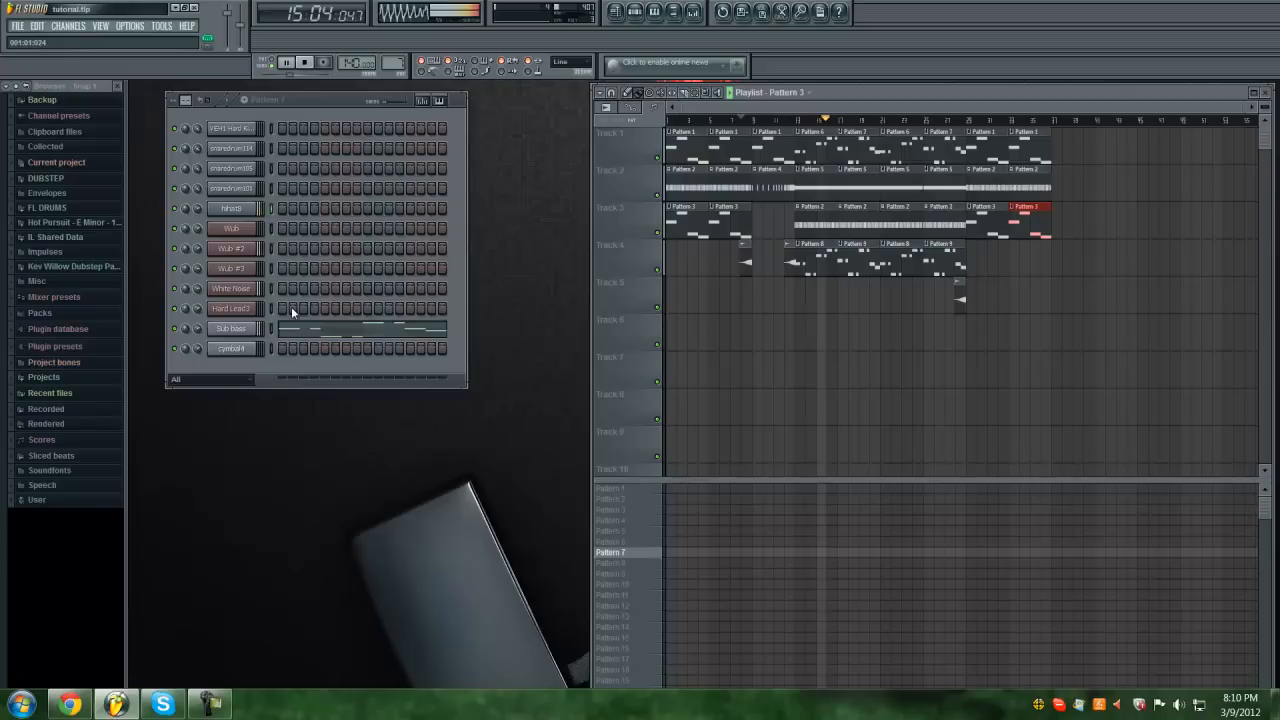
pyautogui.doubleClick(231, 288)
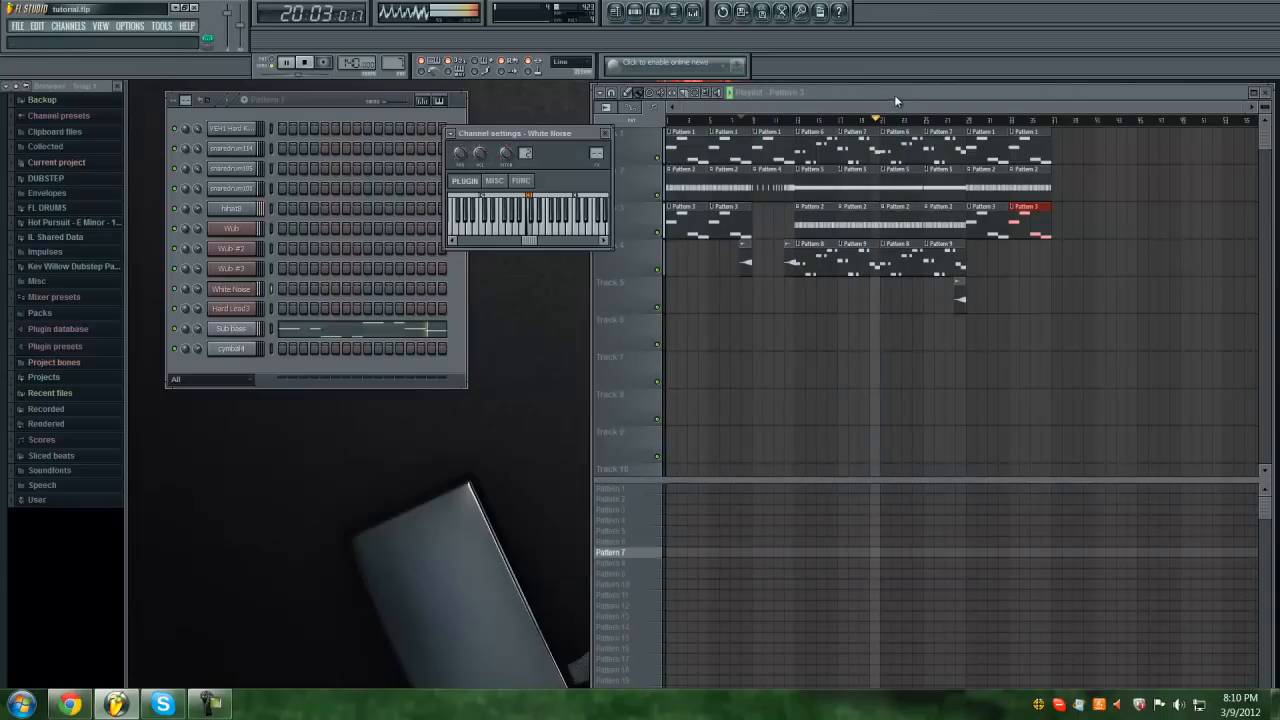
pyautogui.click(605, 133)
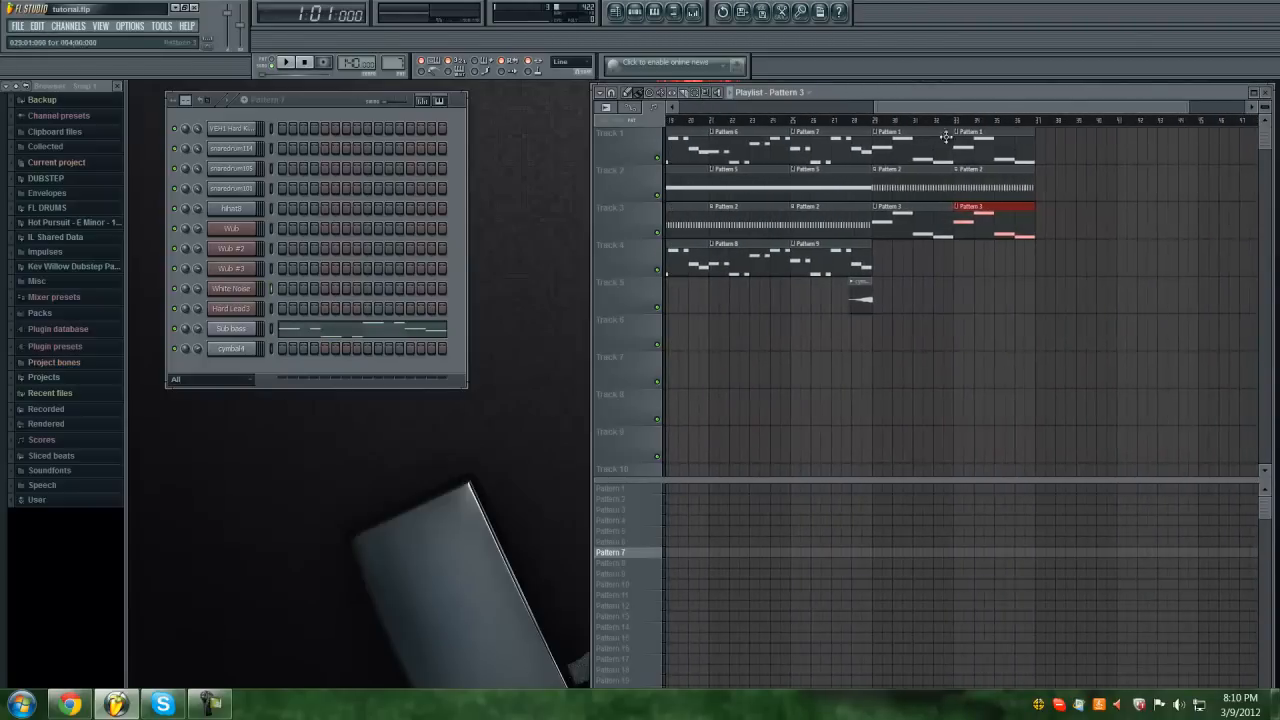
pyautogui.moveTo(845, 265)
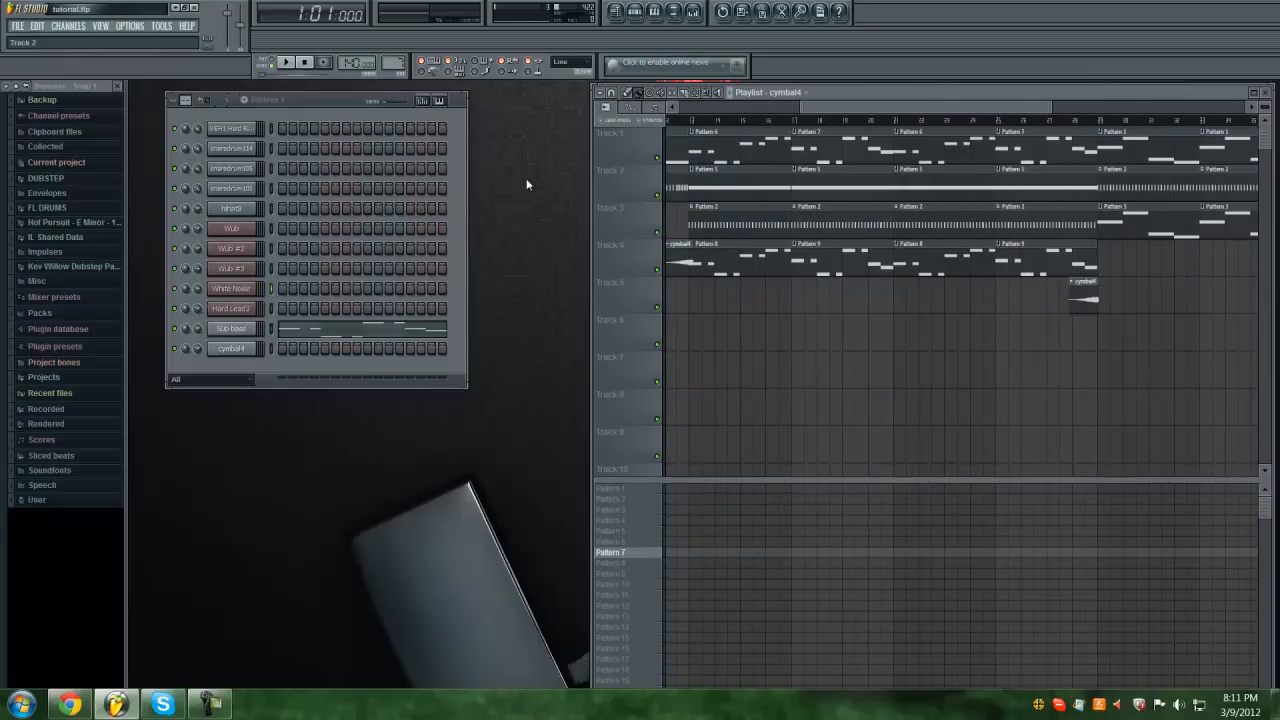
# - Open the DUBSTEP sample folder and bring up the add-channel options
pyautogui.click(46, 178)
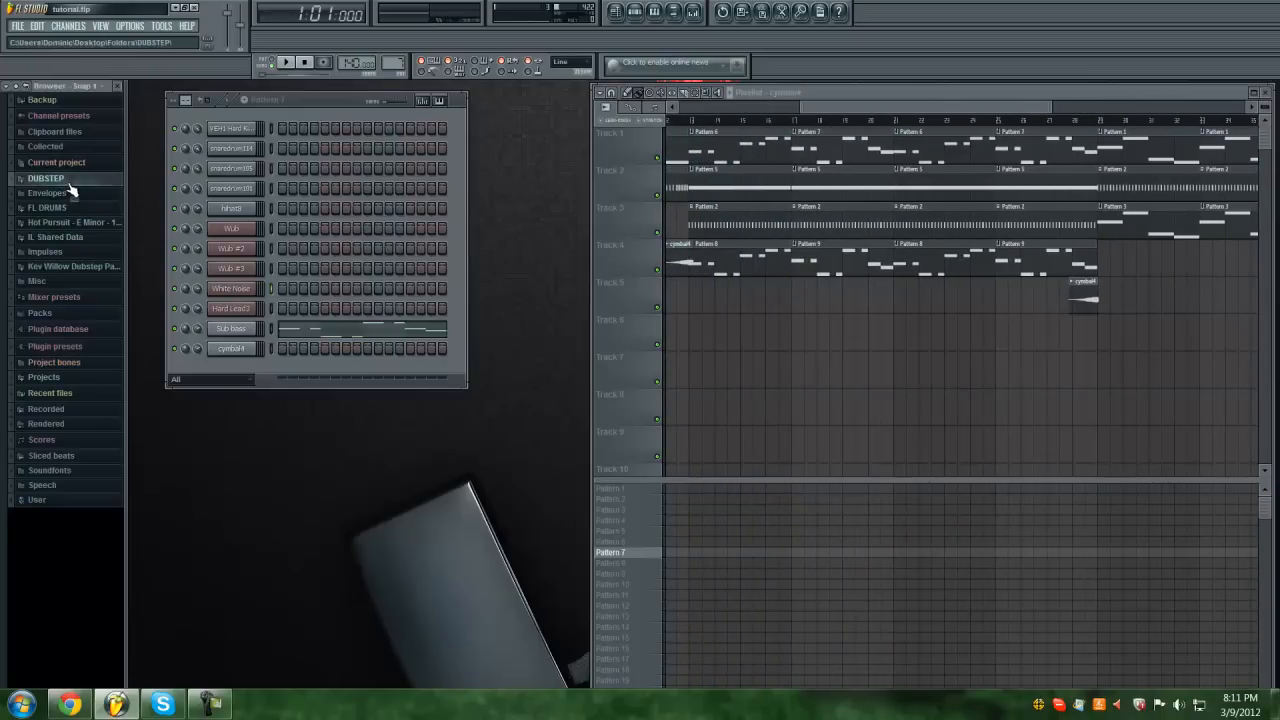
pyautogui.click(46, 178)
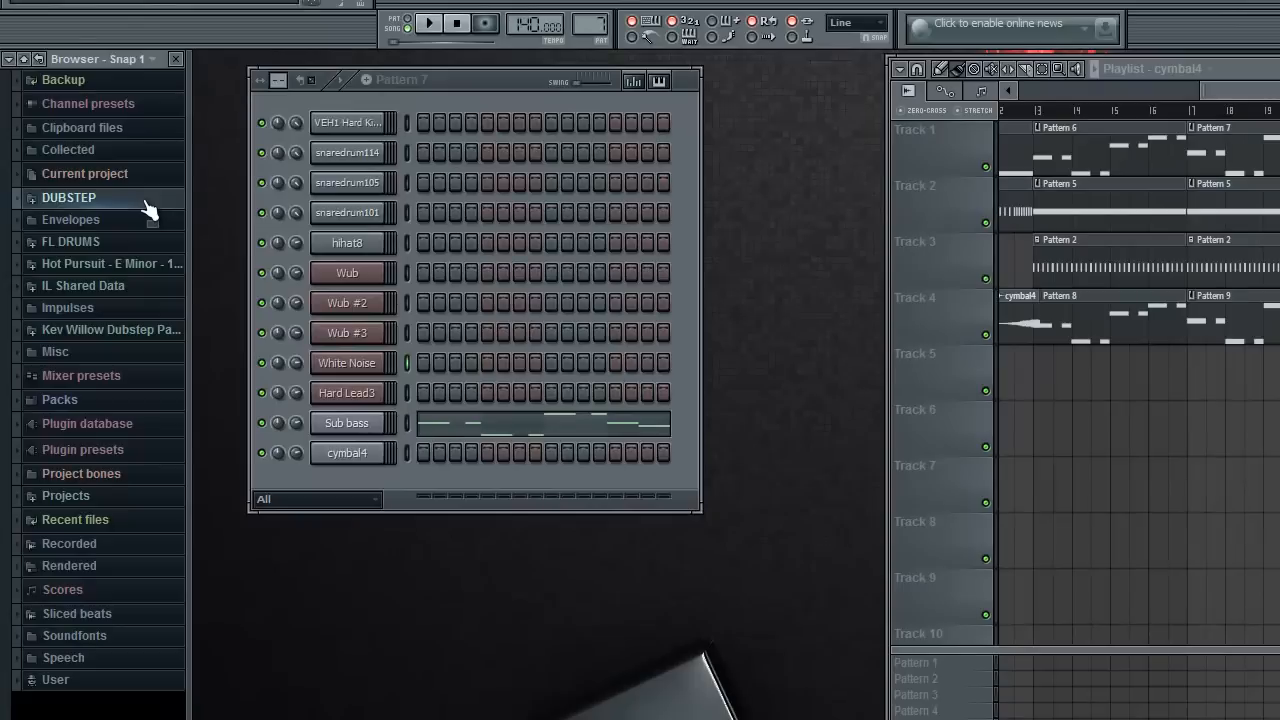
pyautogui.click(69, 197)
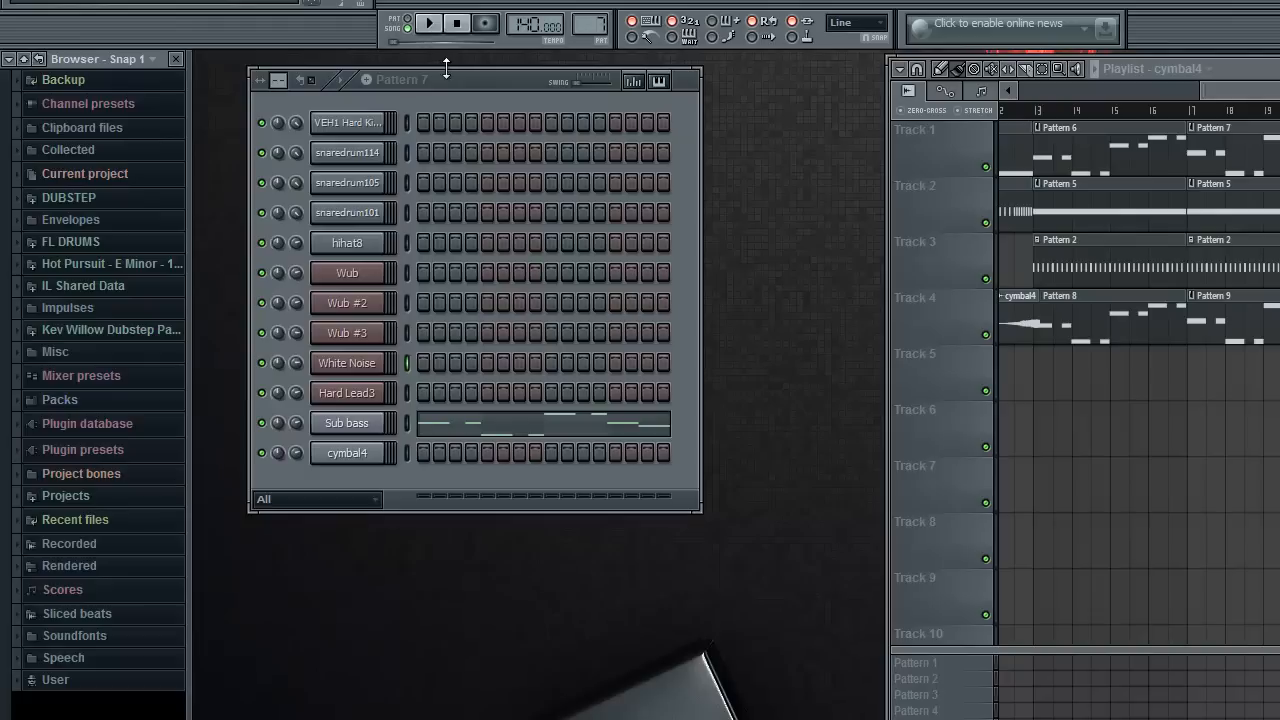
pyautogui.moveTo(405, 45)
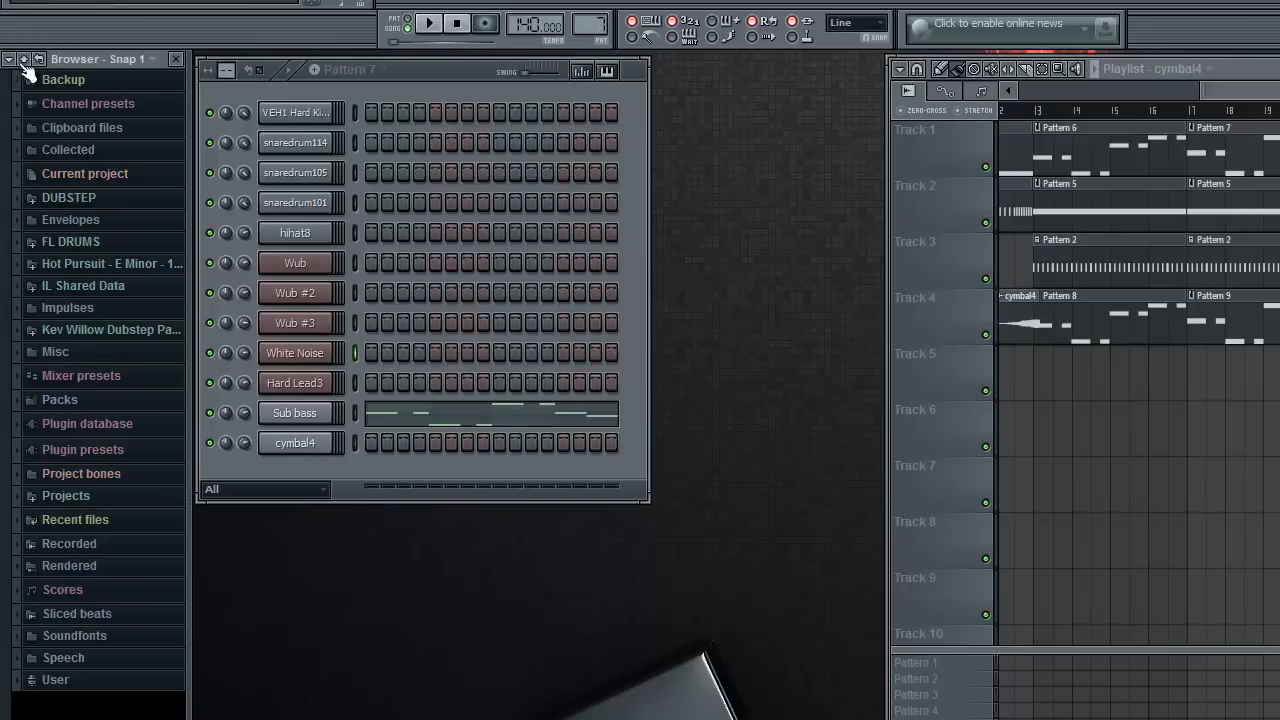
pyautogui.moveTo(108, 219)
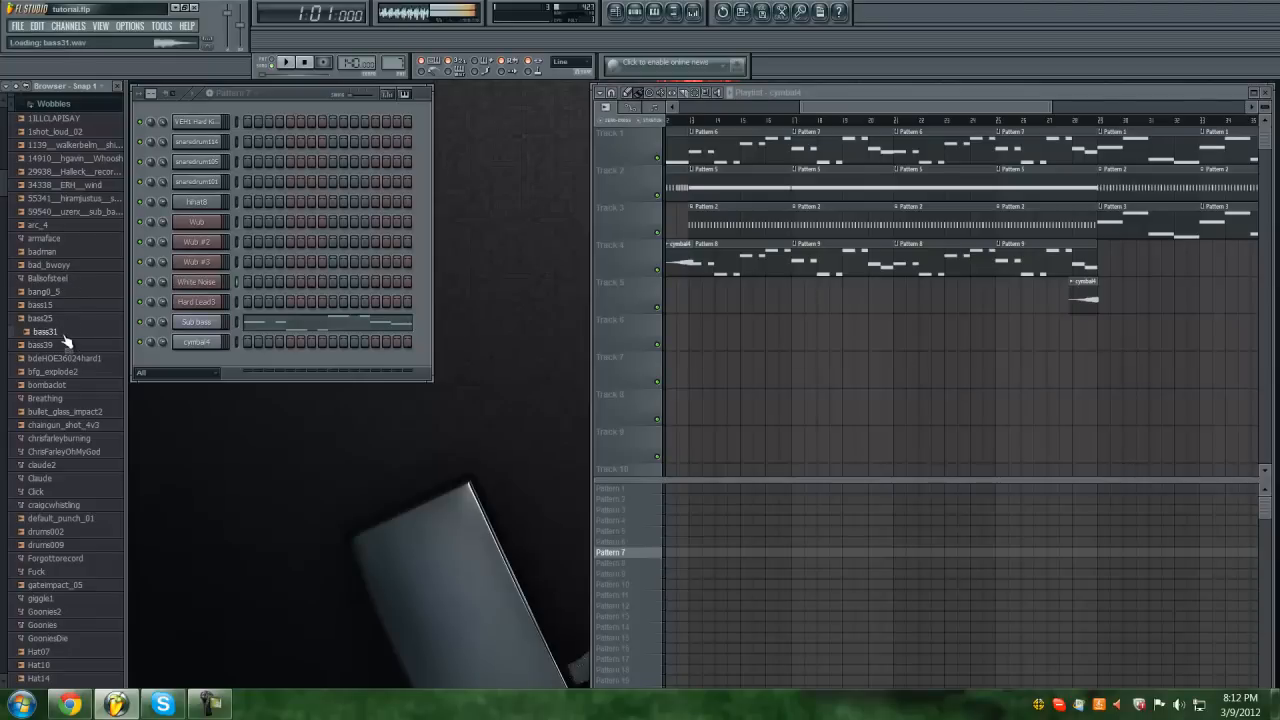
pyautogui.scroll(-3)
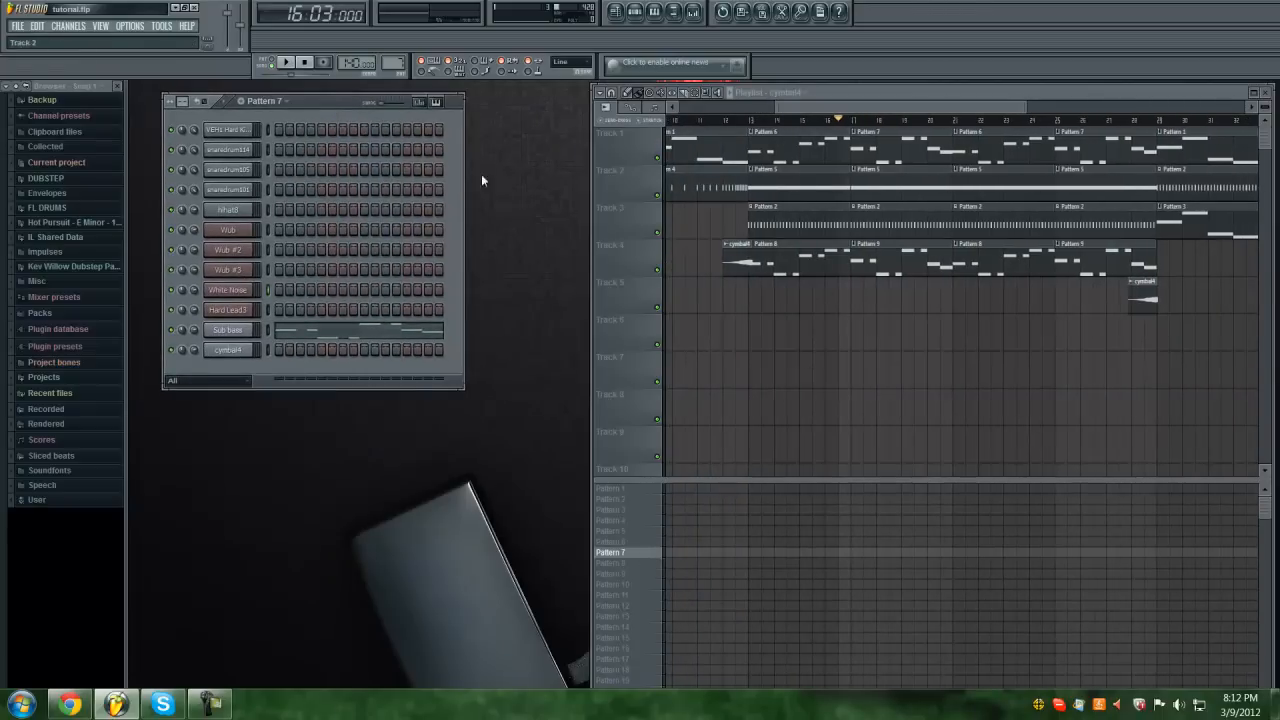
pyautogui.click(68, 26)
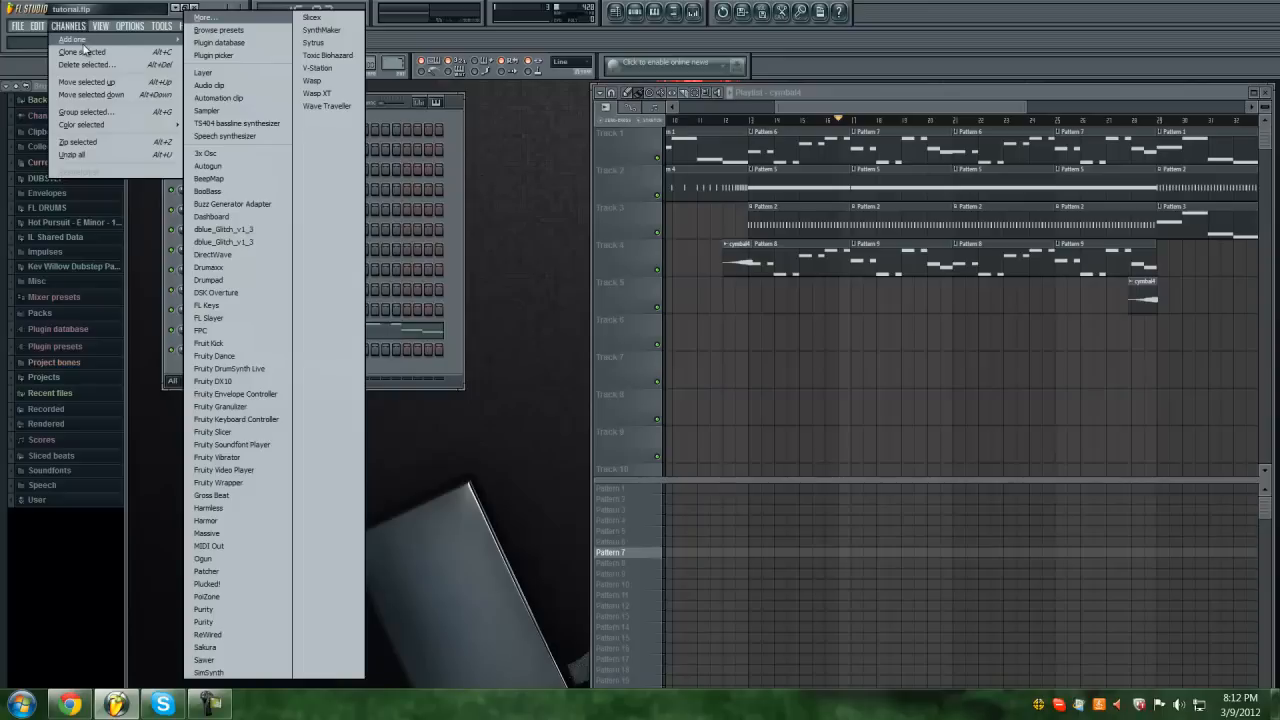
pyautogui.moveTo(237, 154)
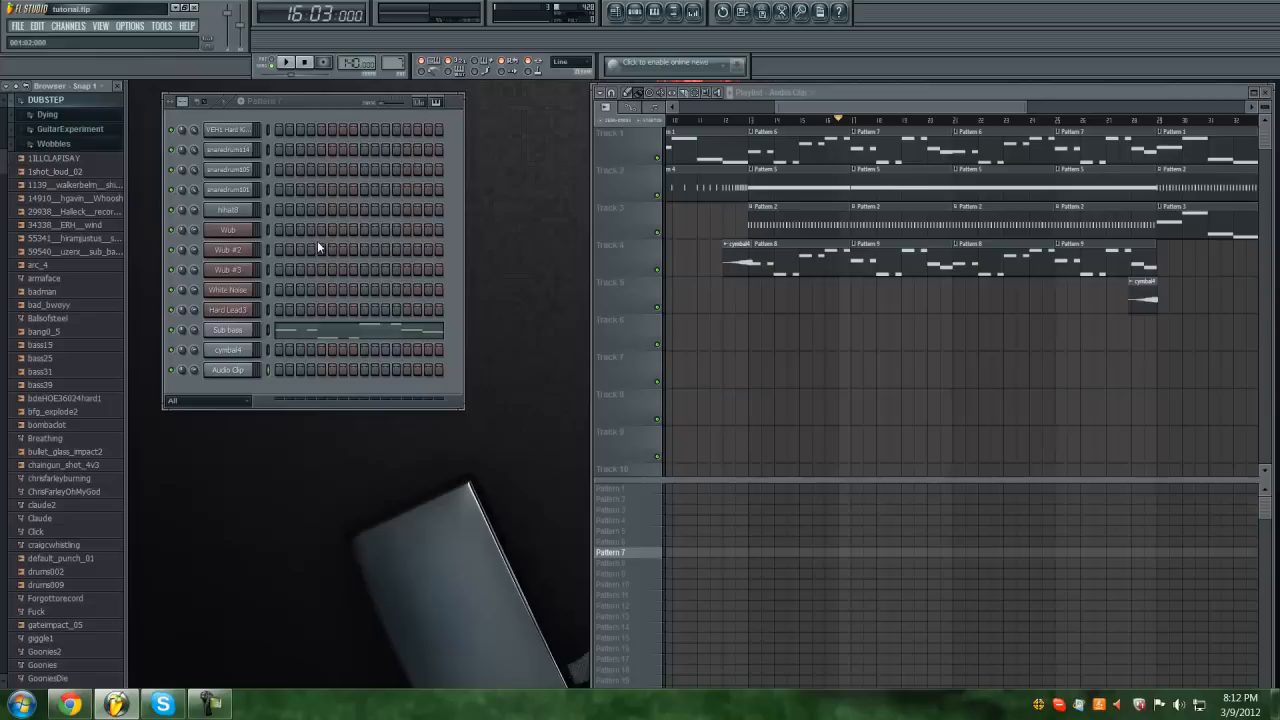
pyautogui.moveTo(97, 328)
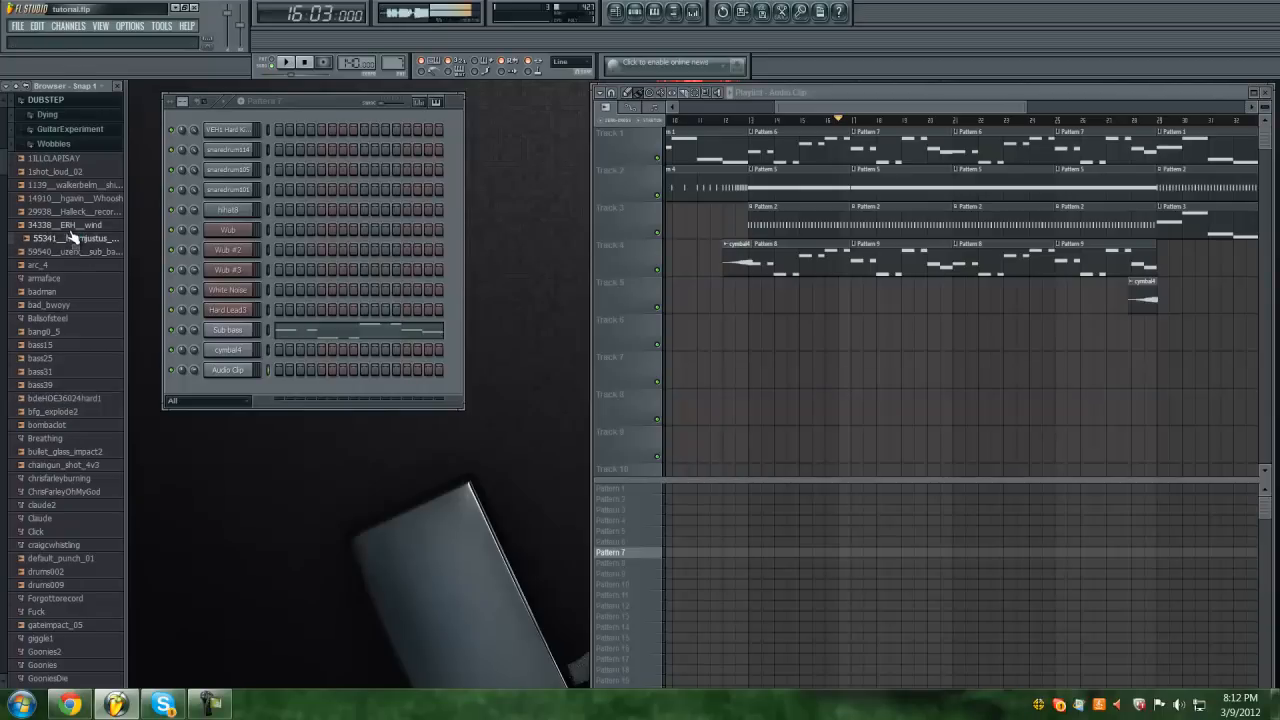
pyautogui.moveTo(72, 238)
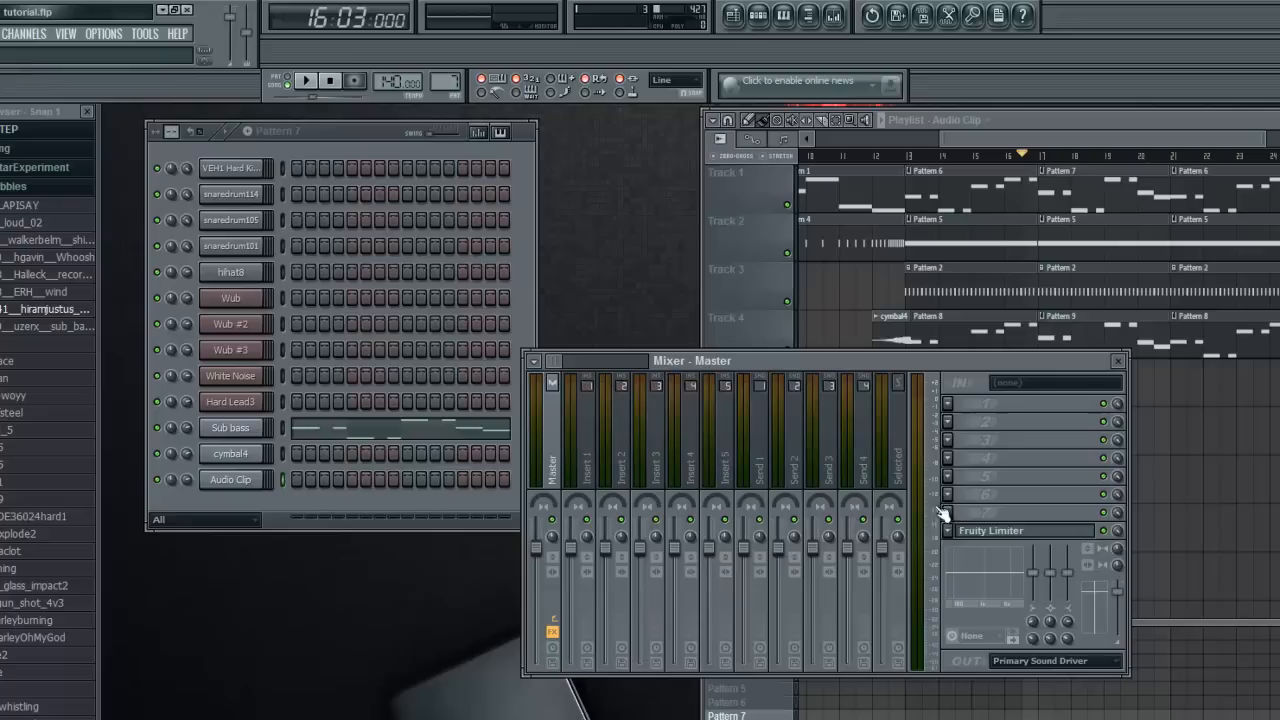
pyautogui.moveTo(960, 410)
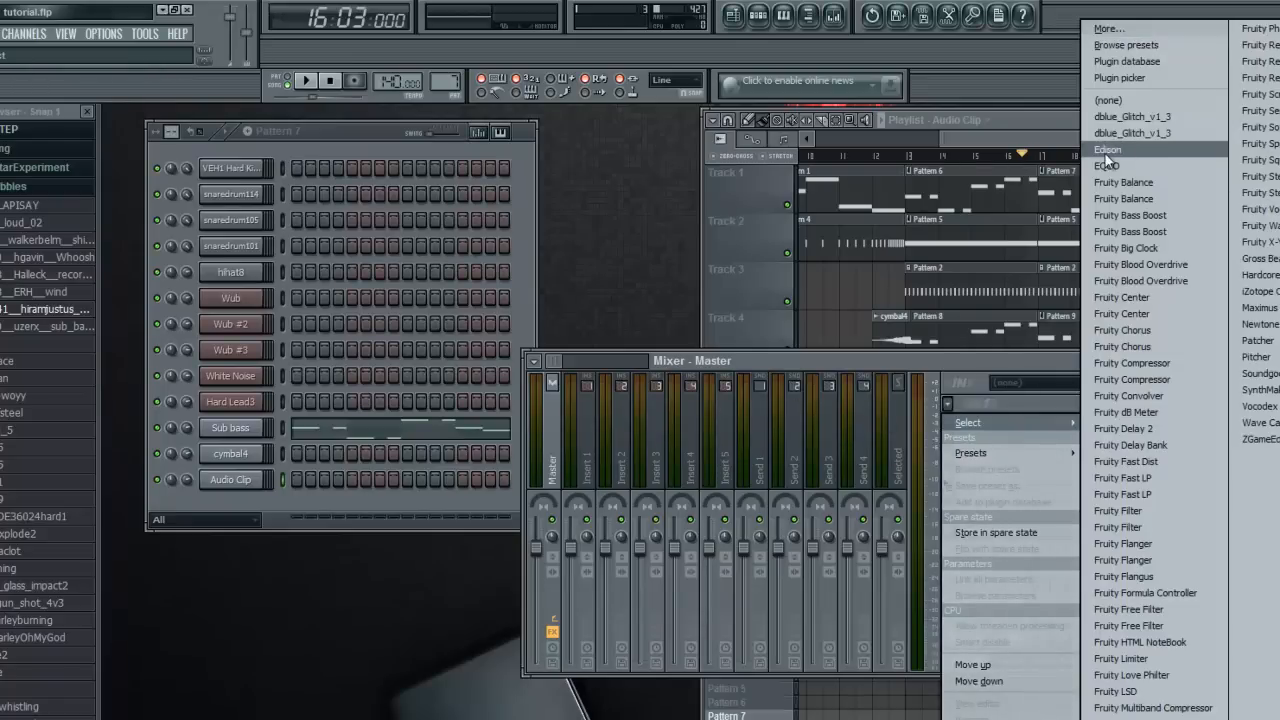
# - Load Edison as an effect on the Master mixer track
pyautogui.click(1108, 149)
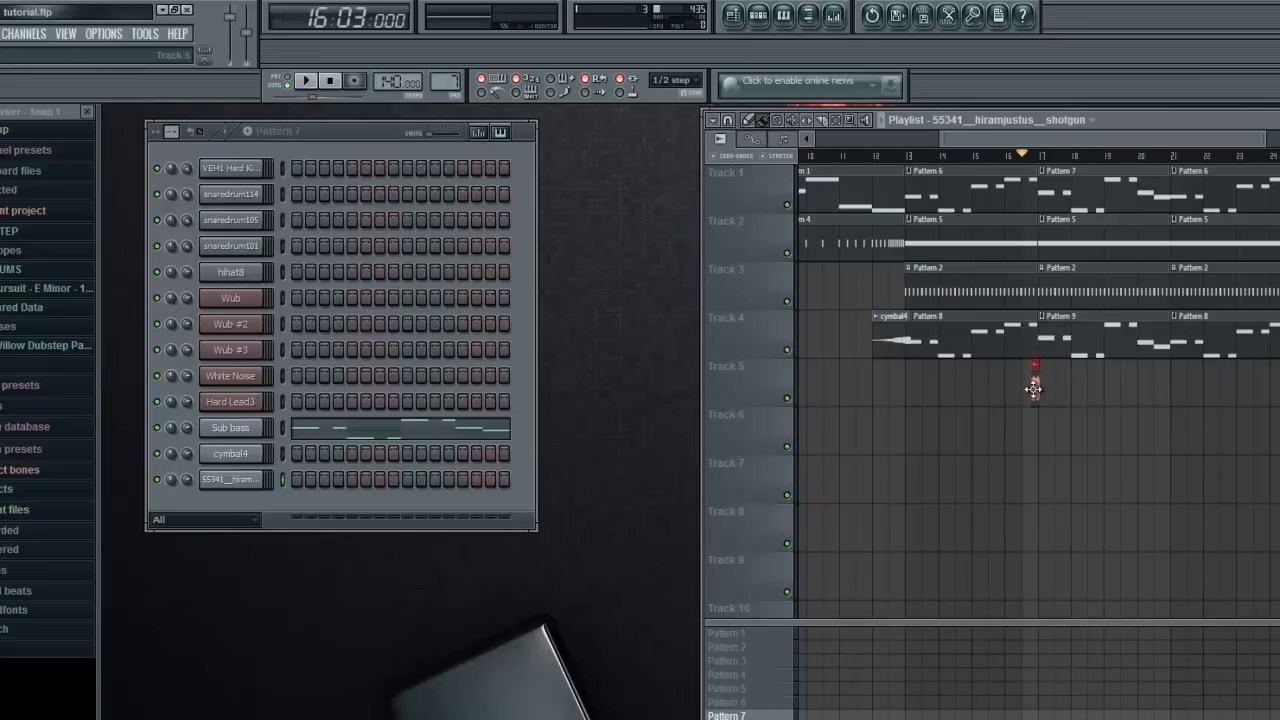
# - Paint the shotgun clip onto Track 5 near bar 16
pyautogui.click(1033, 380)
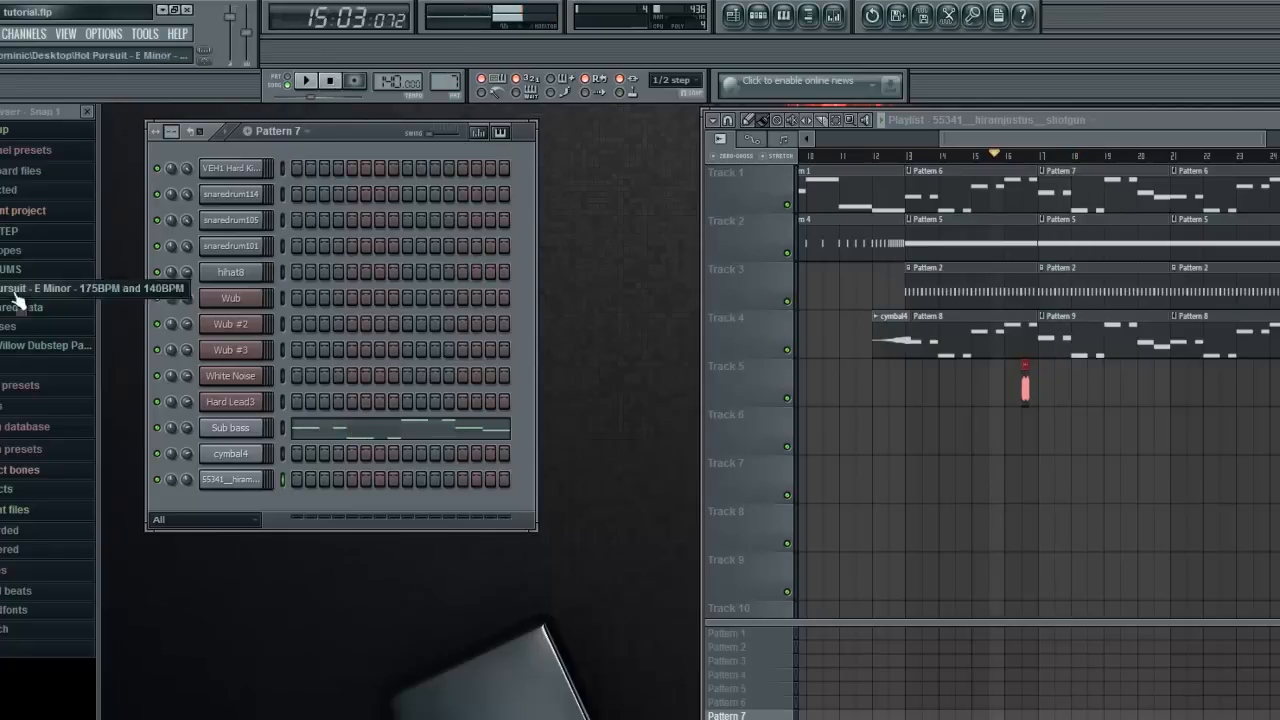
# - Scroll the DUBSTEP folder and preview the chaingun_shot_4v3 sample
pyautogui.scroll(-3)
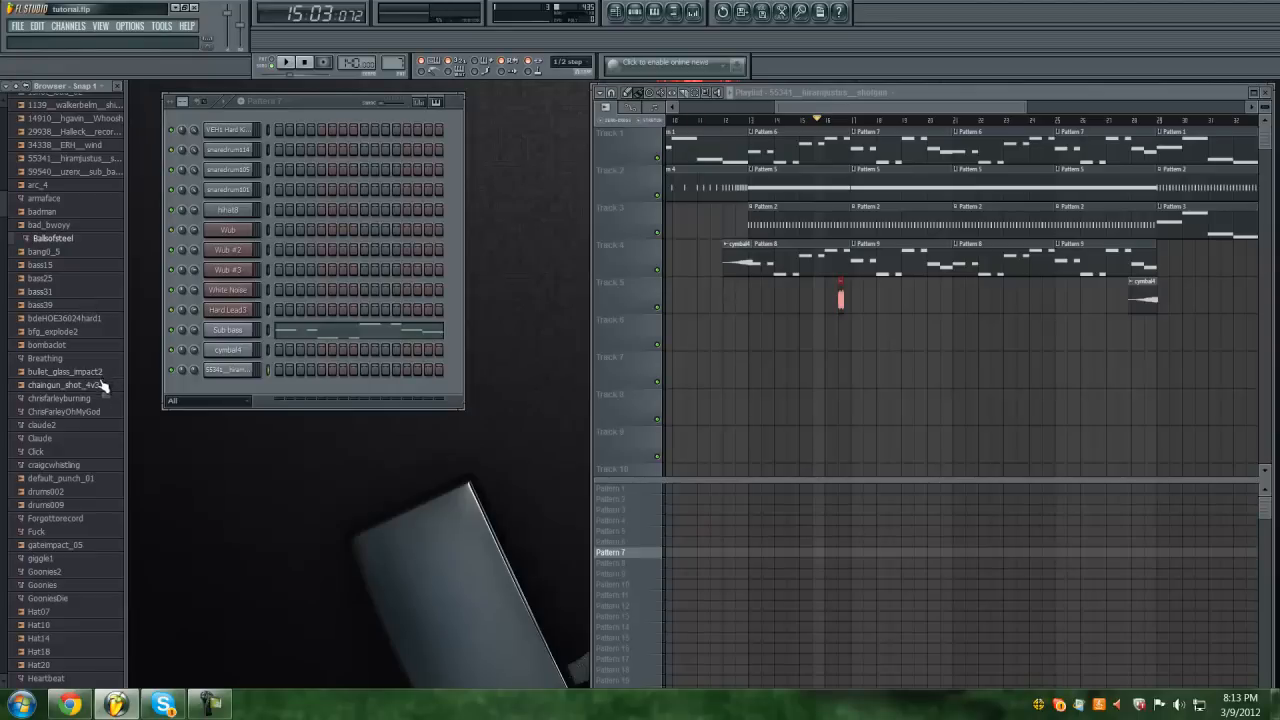
pyautogui.click(68, 385)
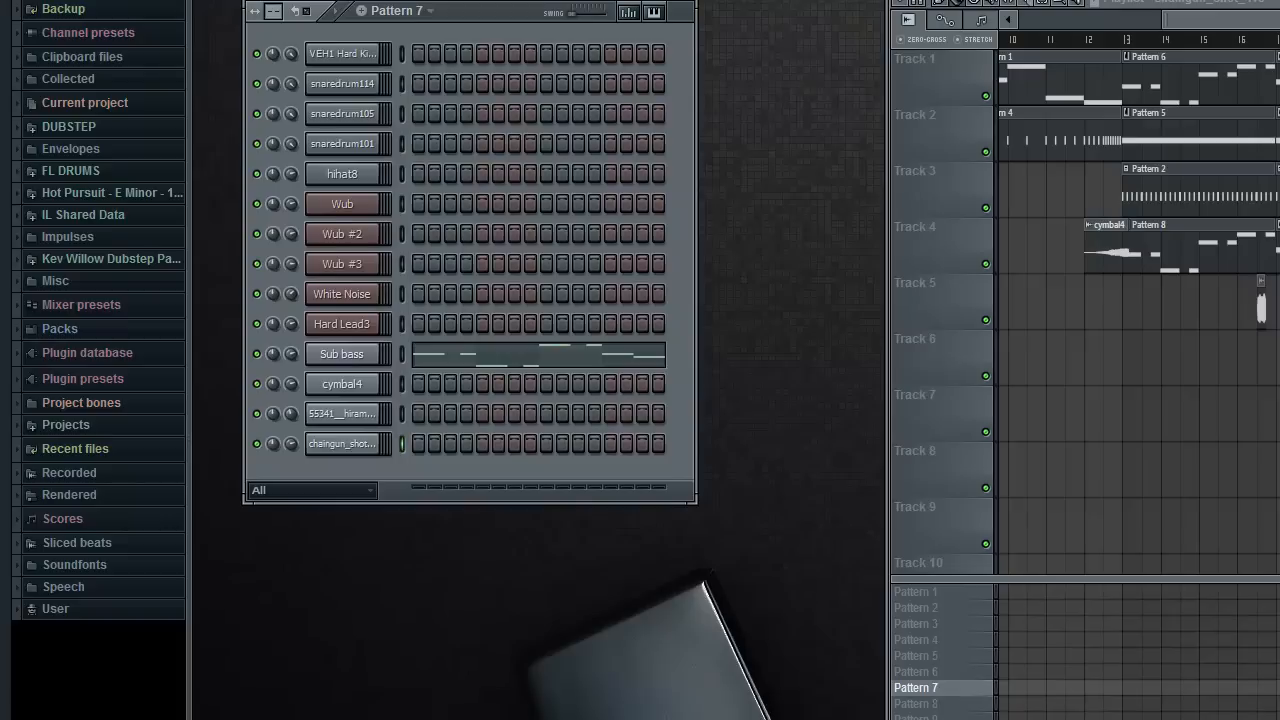
pyautogui.click(68, 126)
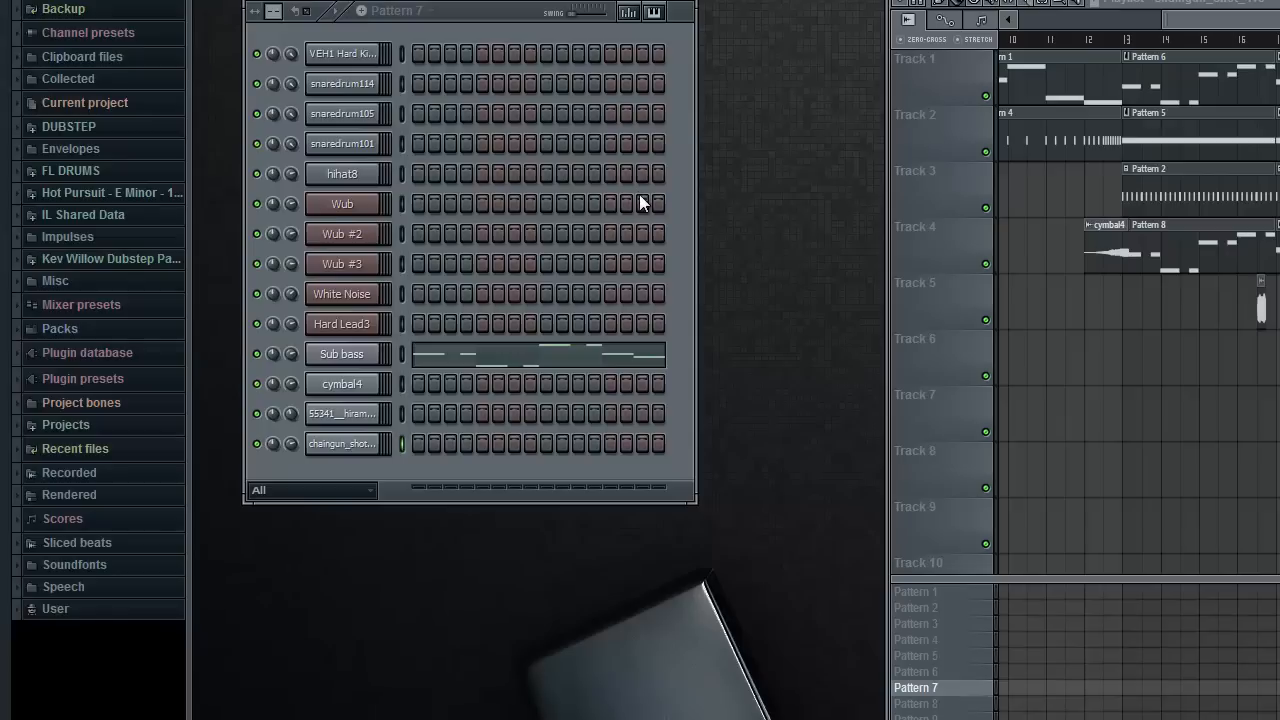
pyautogui.click(342, 413)
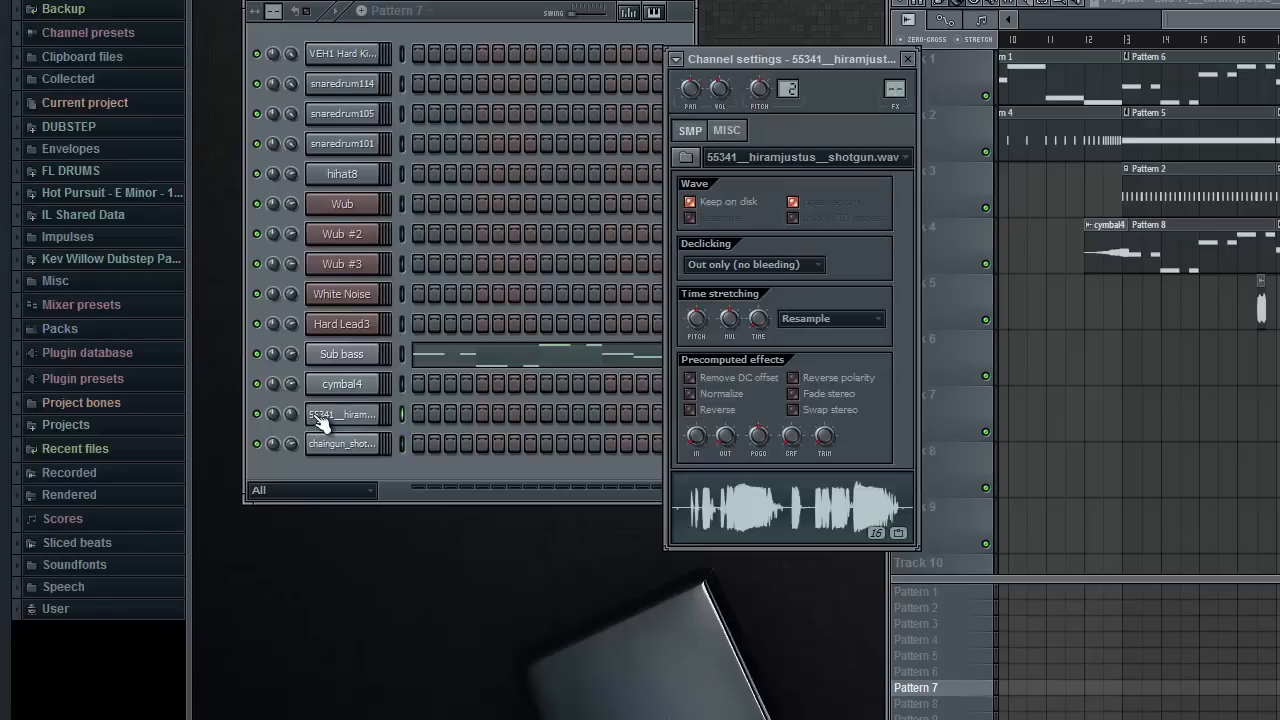
pyautogui.click(907, 58)
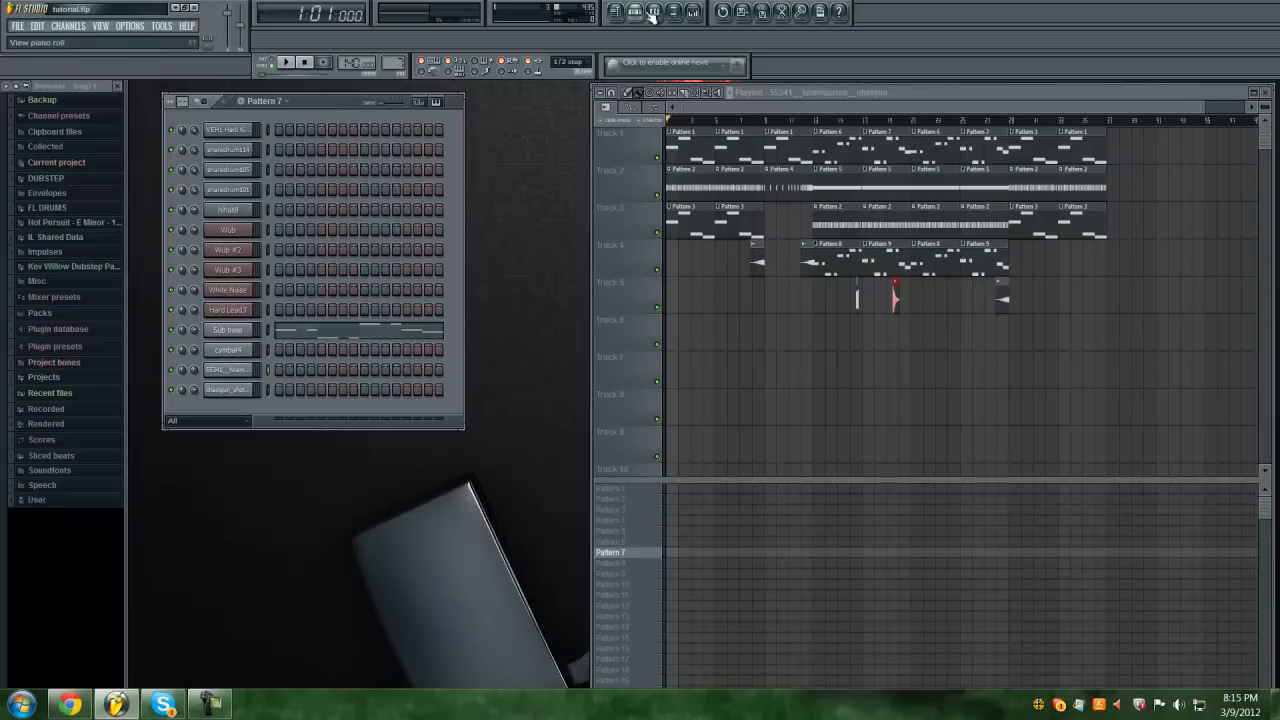
# - Open the mixer and clear the plugin from an effect slot
pyautogui.click(651, 11)
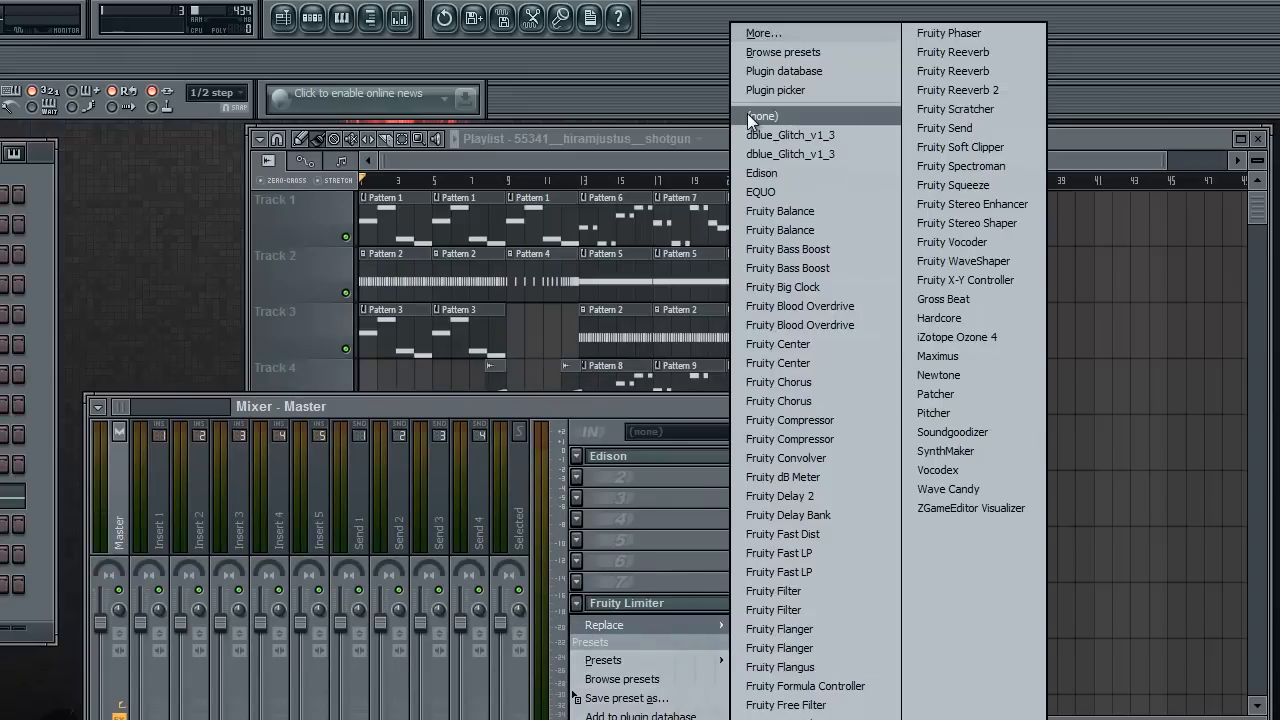
pyautogui.click(762, 116)
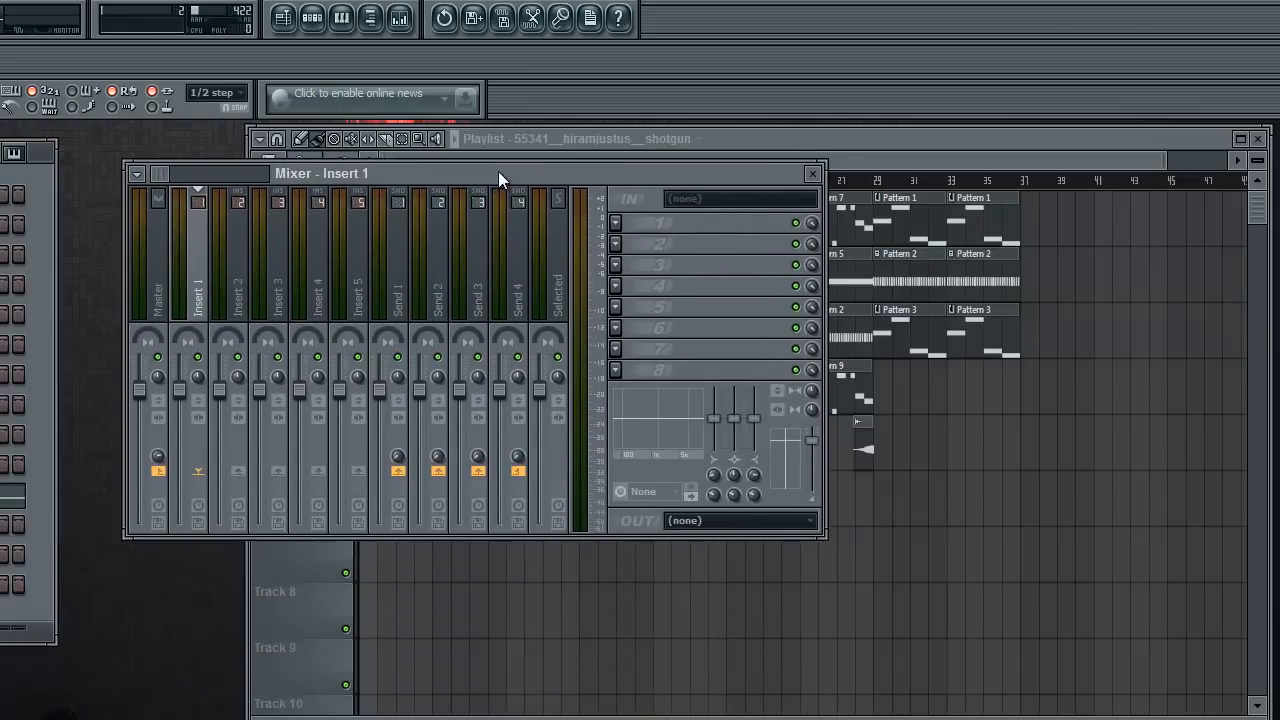
pyautogui.moveTo(320, 173); pyautogui.dragTo(275, 157)
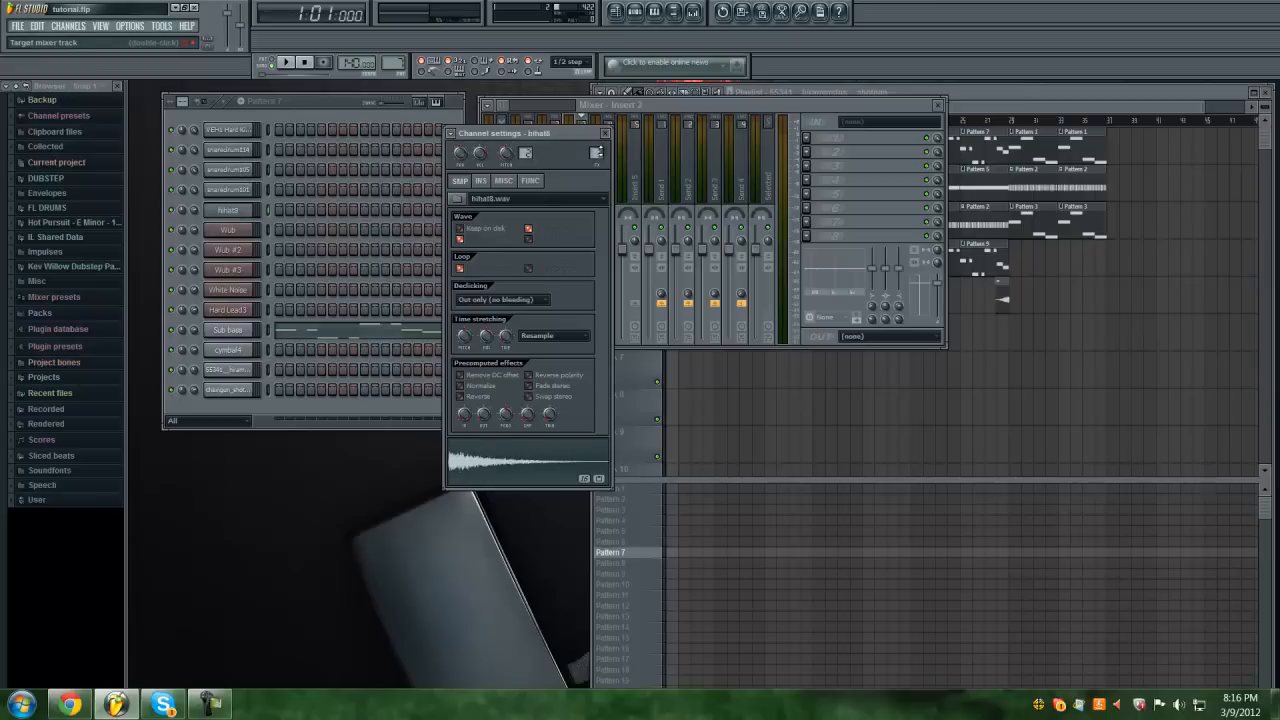
# - Assign hihat8, Hard Lead3 and Sub bass channels to their own mixer inserts
pyautogui.click(228, 189)
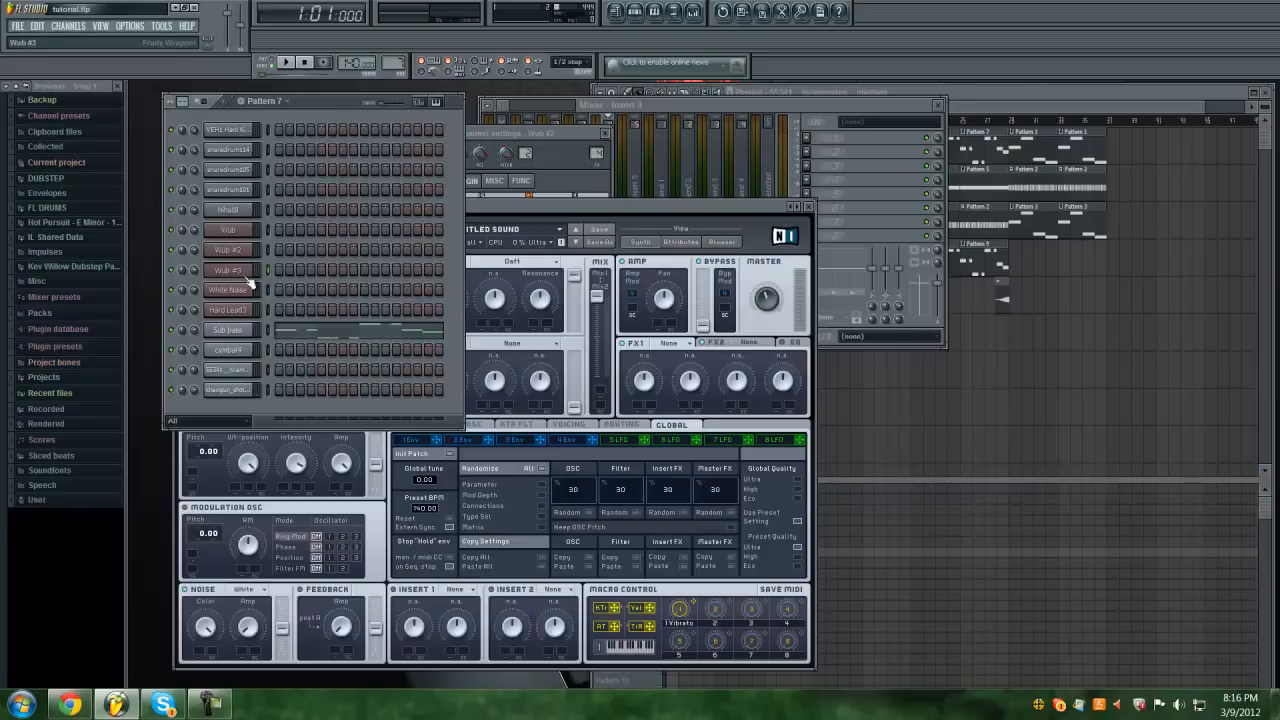
pyautogui.click(228, 310)
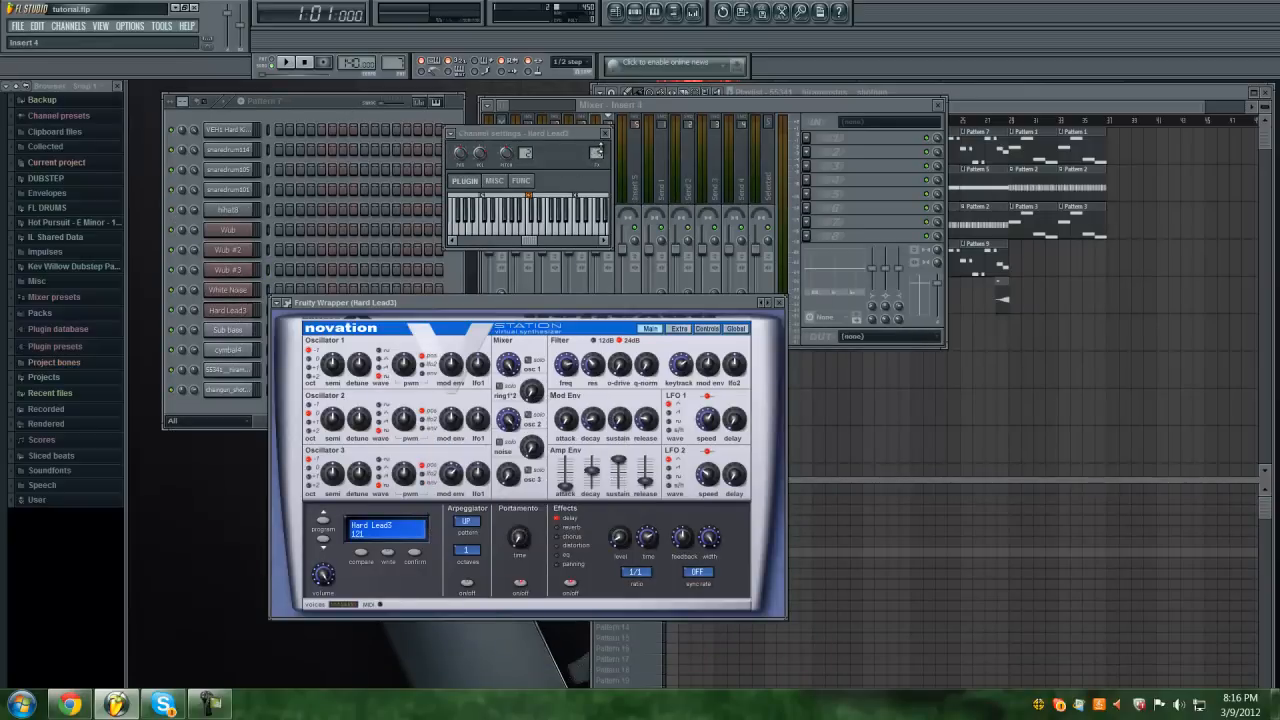
pyautogui.click(227, 330)
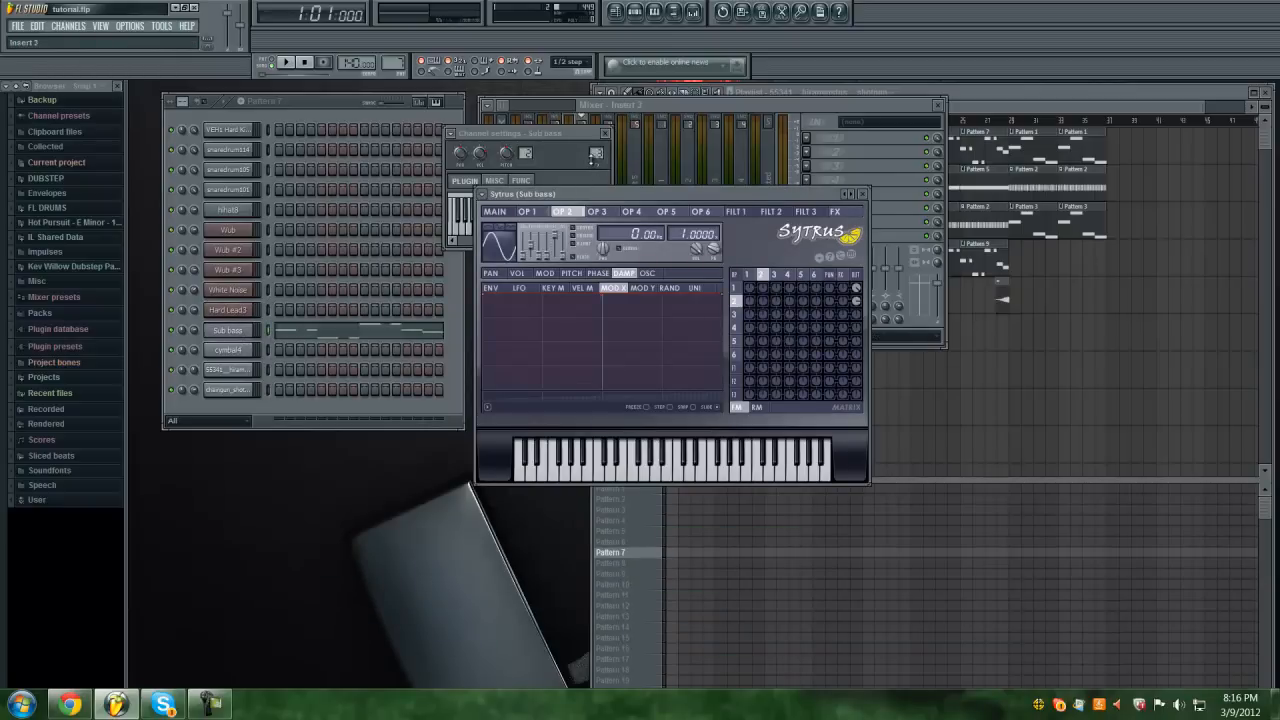
pyautogui.click(227, 349)
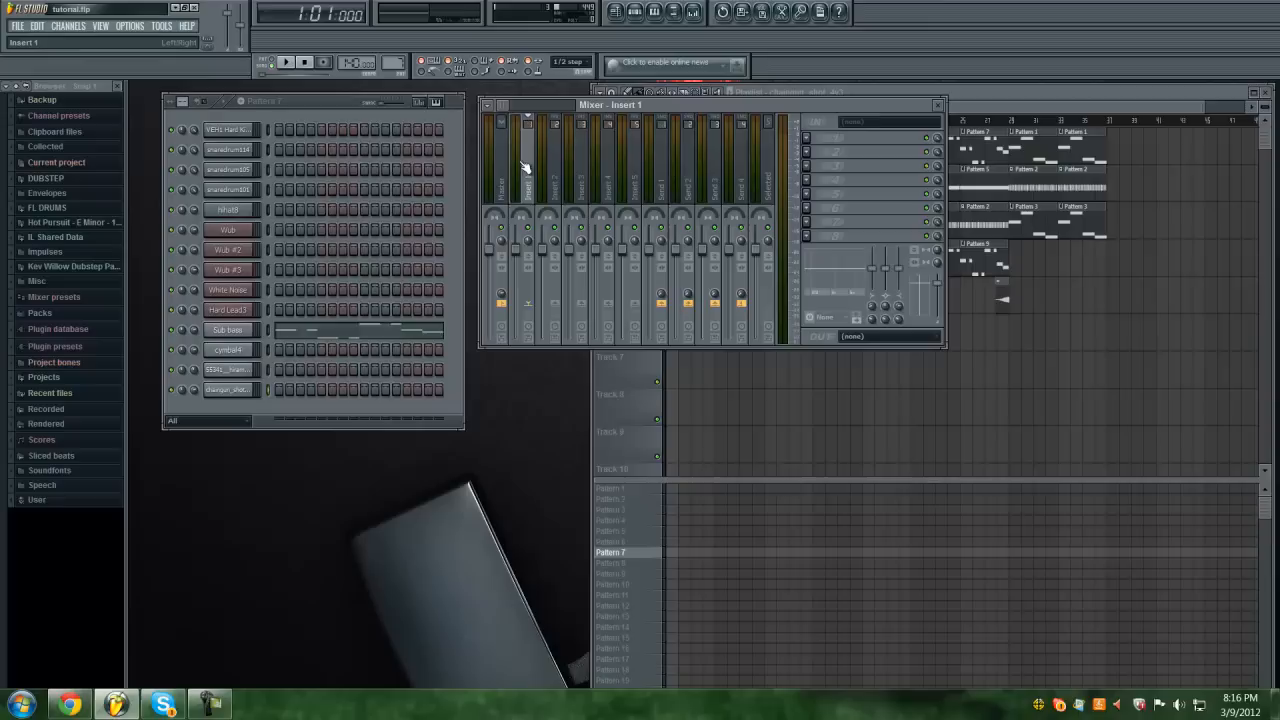
# - Pick Fruity Parametric EQ 2 from Insert 1's effect list and open its editor
pyautogui.click(806, 138)
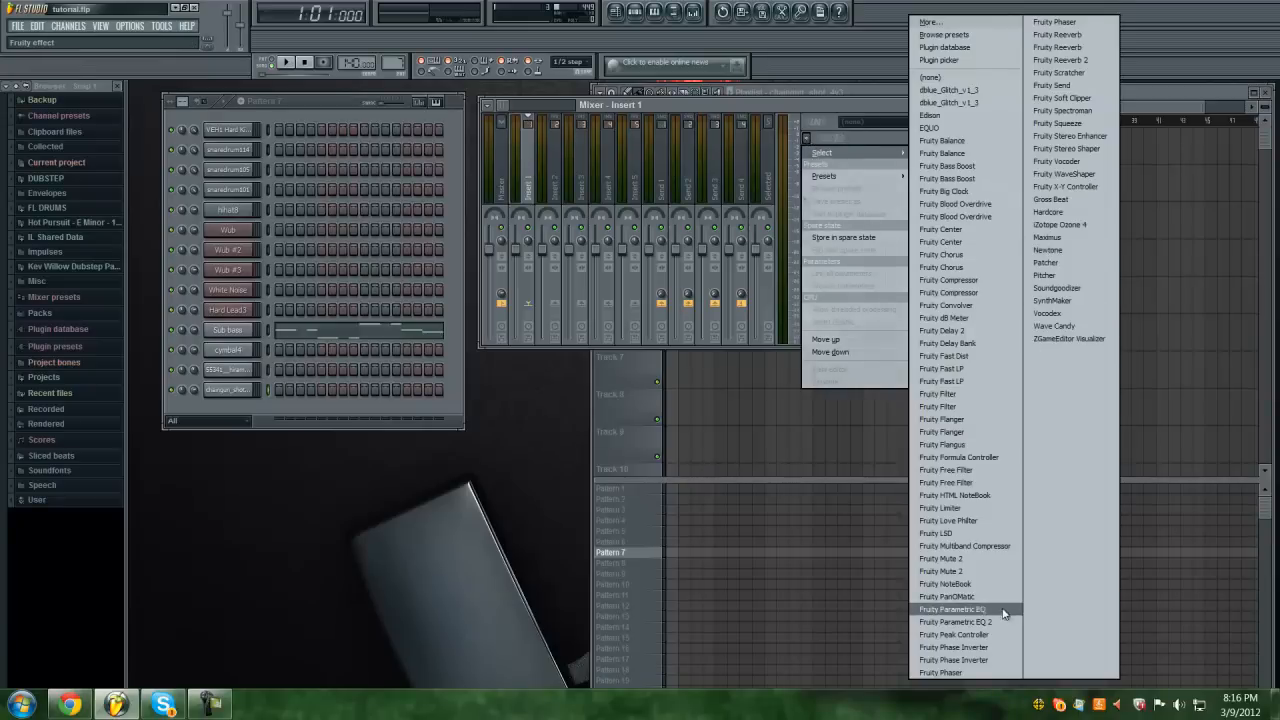
pyautogui.click(951, 622)
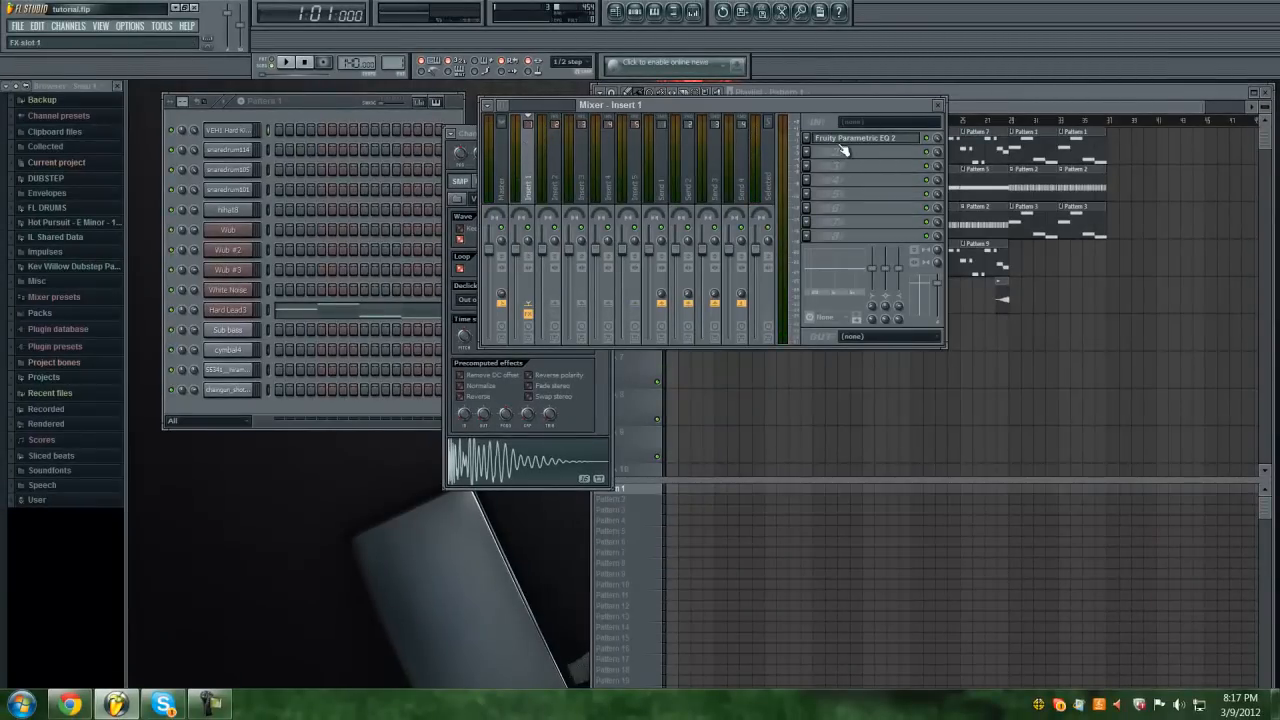
pyautogui.click(855, 138)
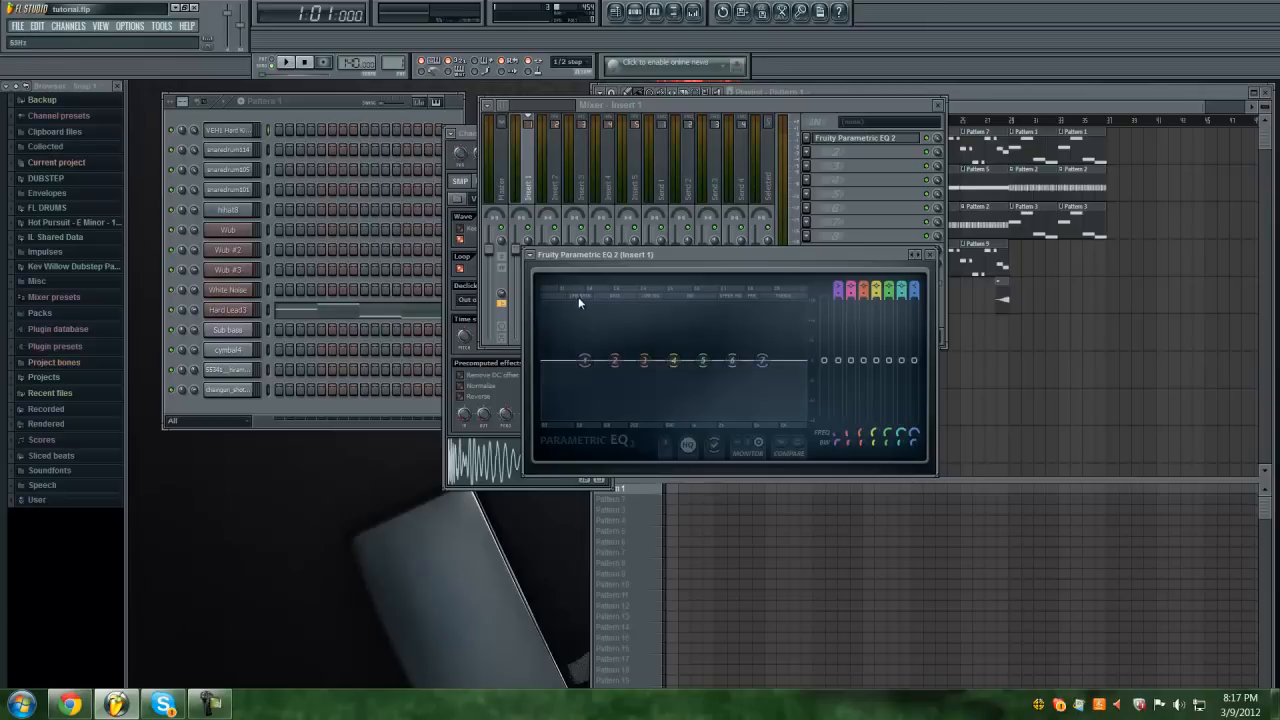
pyautogui.moveTo(572, 300)
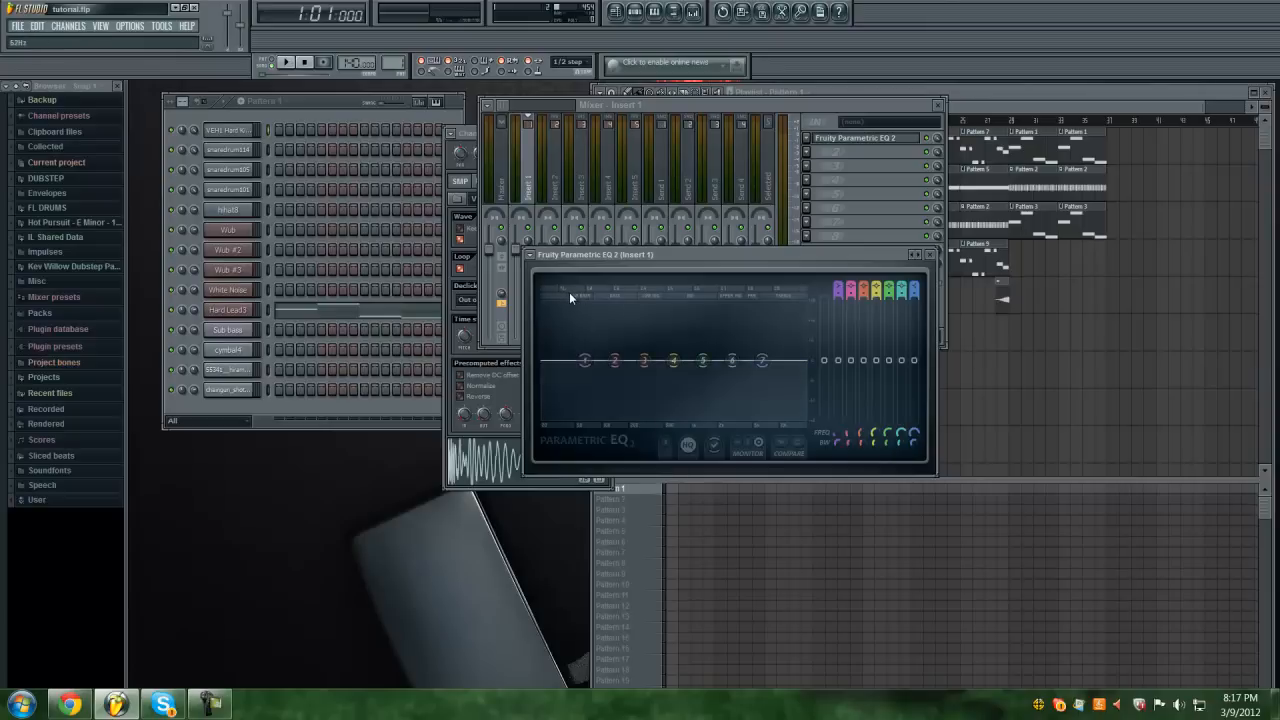
pyautogui.moveTo(618, 302)
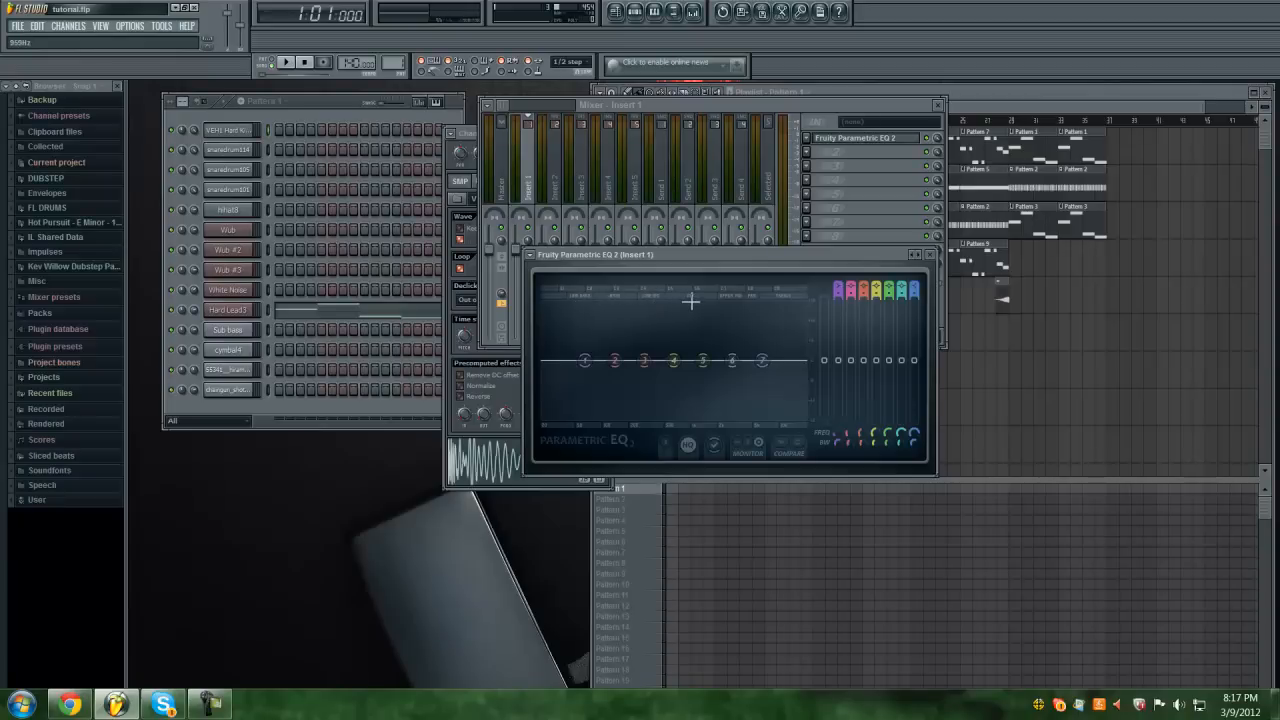
pyautogui.moveTo(739, 315)
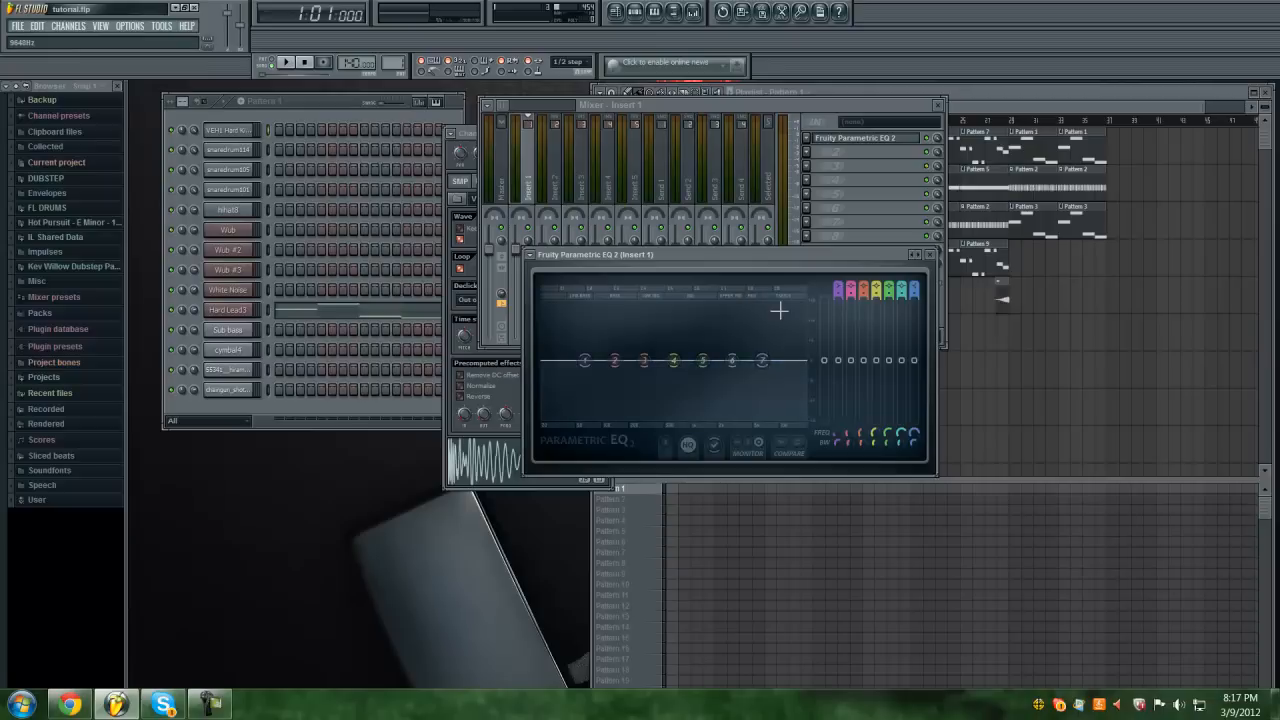
# - Drag the lowest Parametric EQ 2 band upward into a bass boost
pyautogui.moveTo(673, 360); pyautogui.dragTo(673, 362)
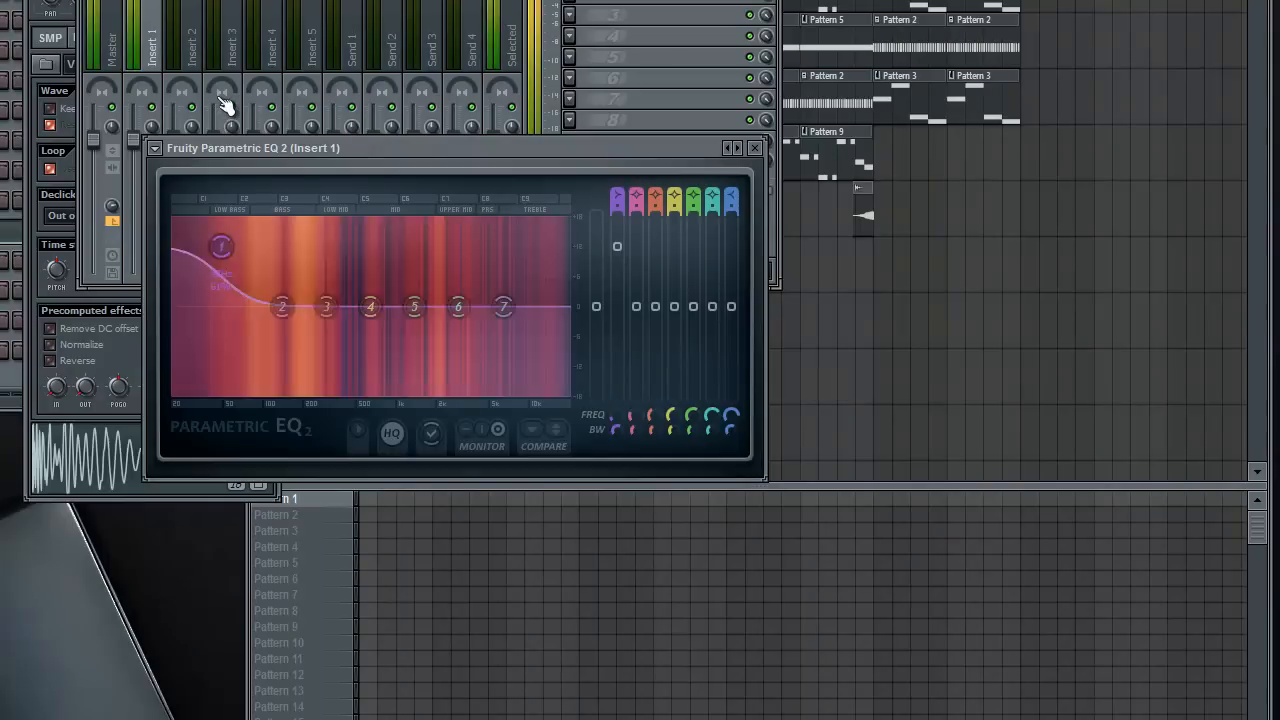
pyautogui.moveTo(220, 250); pyautogui.dragTo(228, 260)
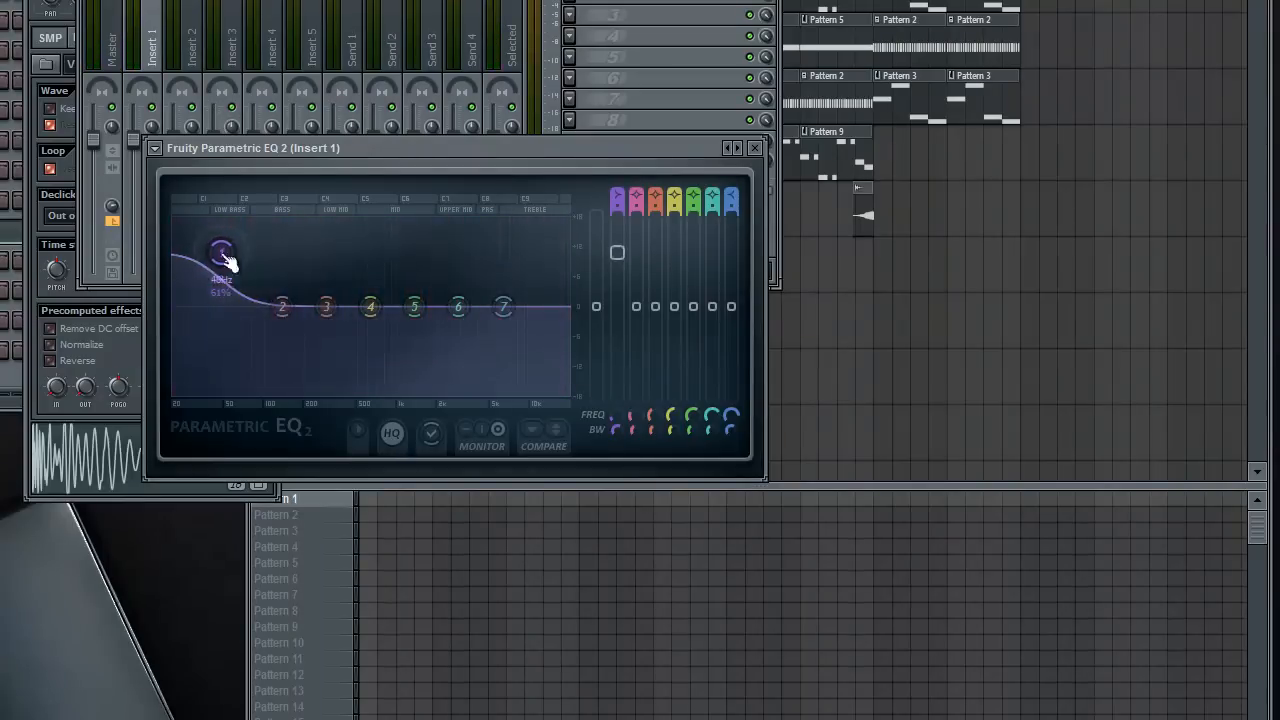
pyautogui.moveTo(220, 250); pyautogui.dragTo(228, 390)
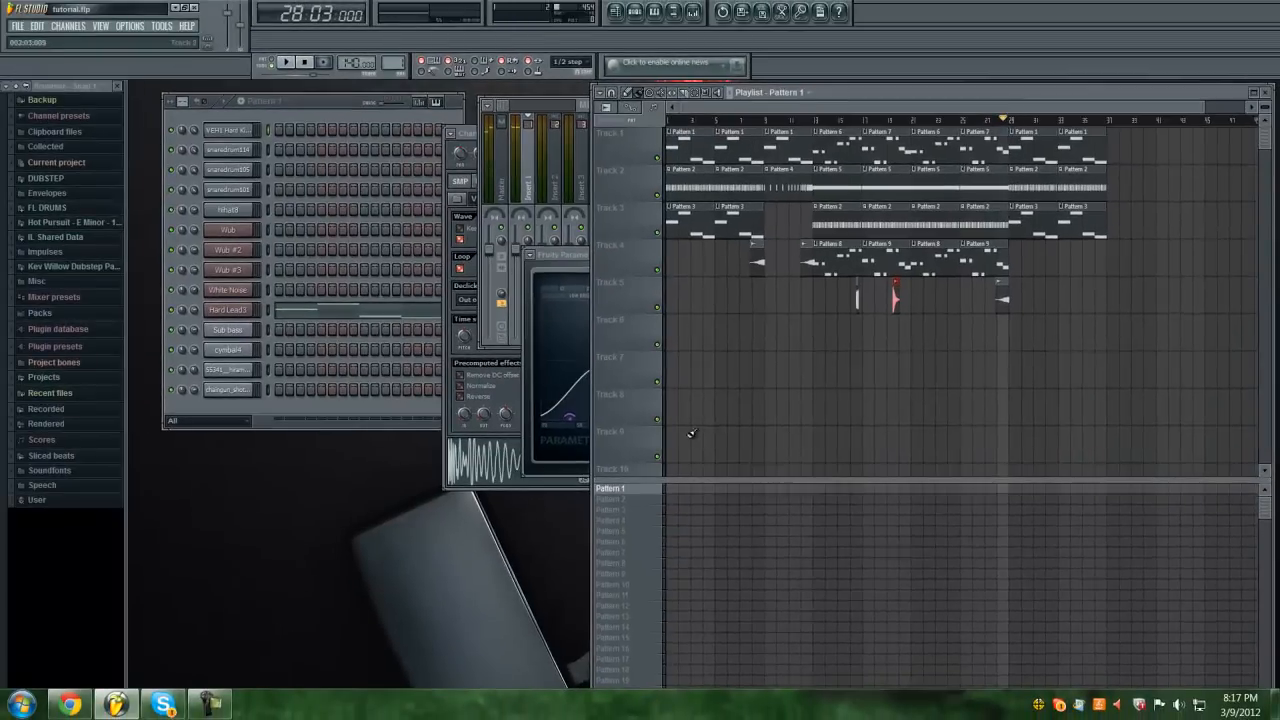
# - Play Pattern 2 and pull EQ band 2 down around 150 Hz
pyautogui.click(610, 499)
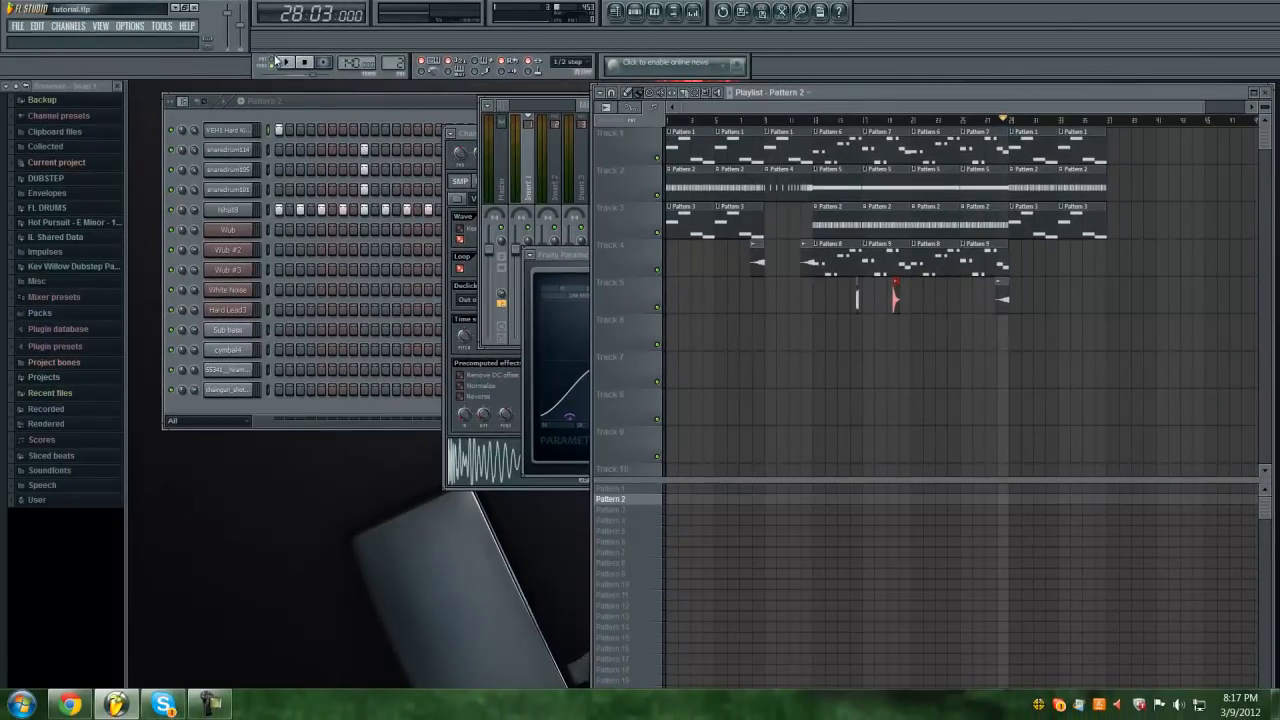
pyautogui.click(285, 62)
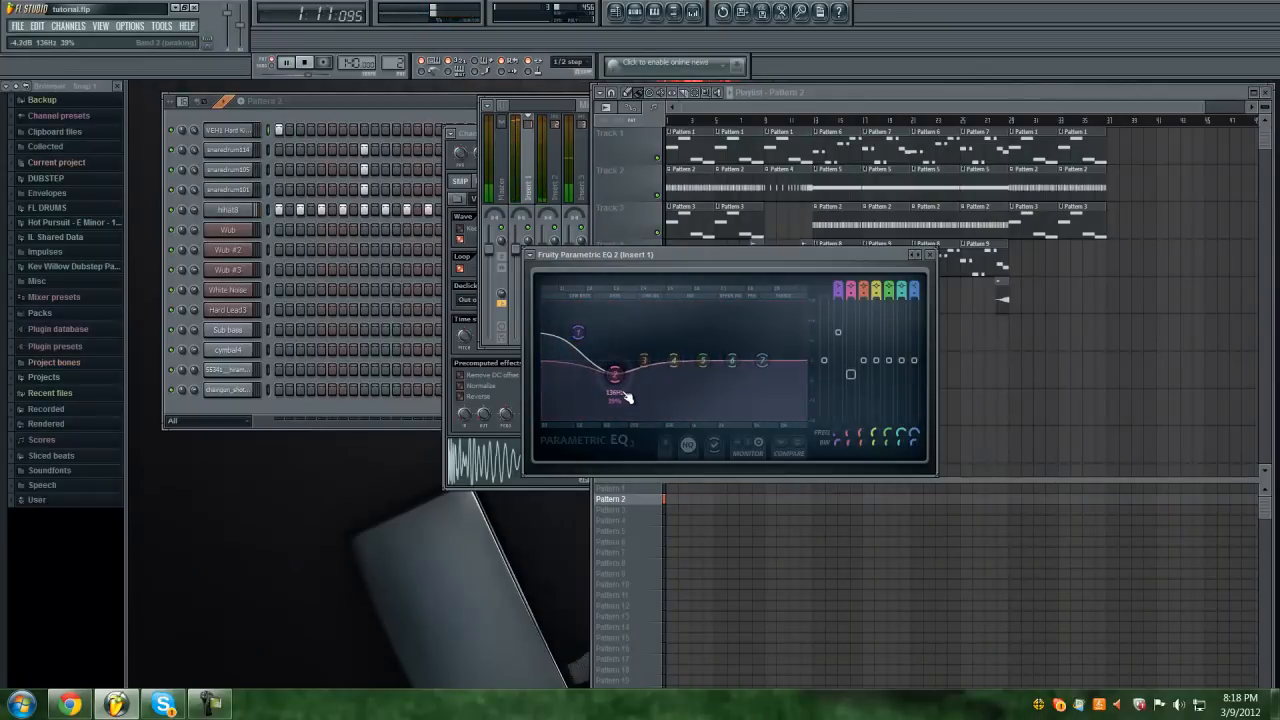
pyautogui.moveTo(615, 375); pyautogui.dragTo(615, 390)
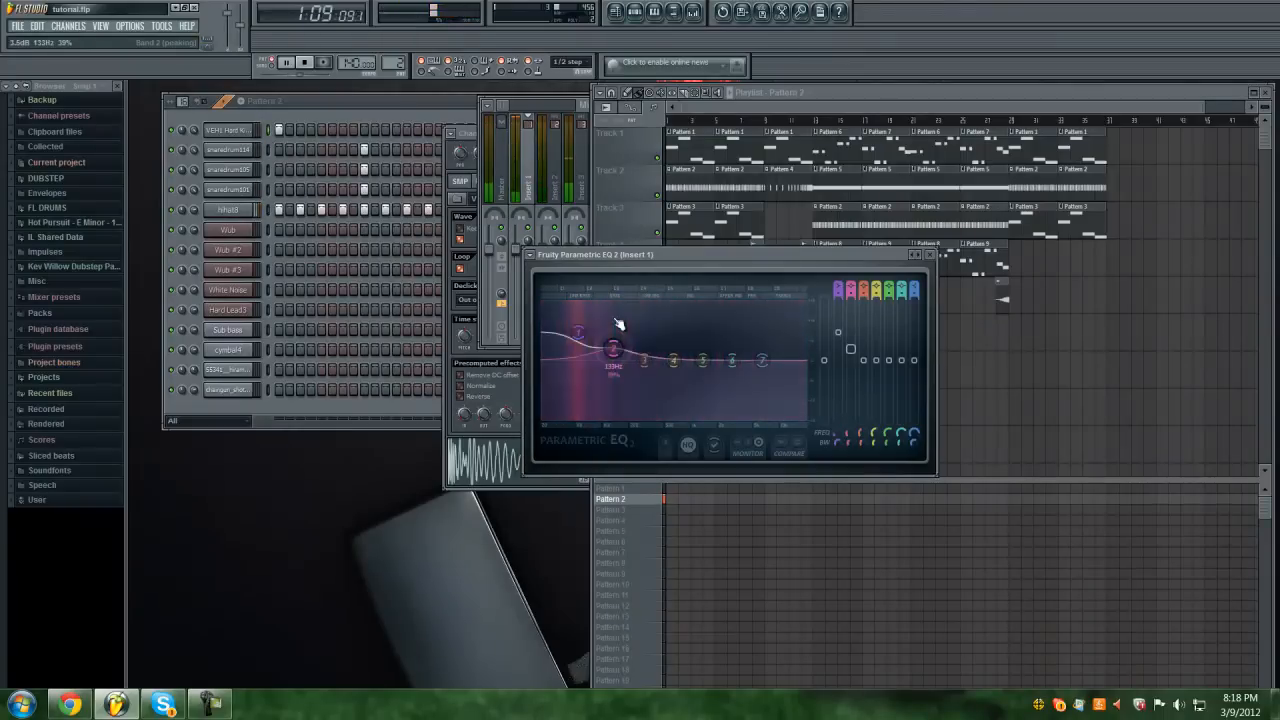
pyautogui.click(305, 62)
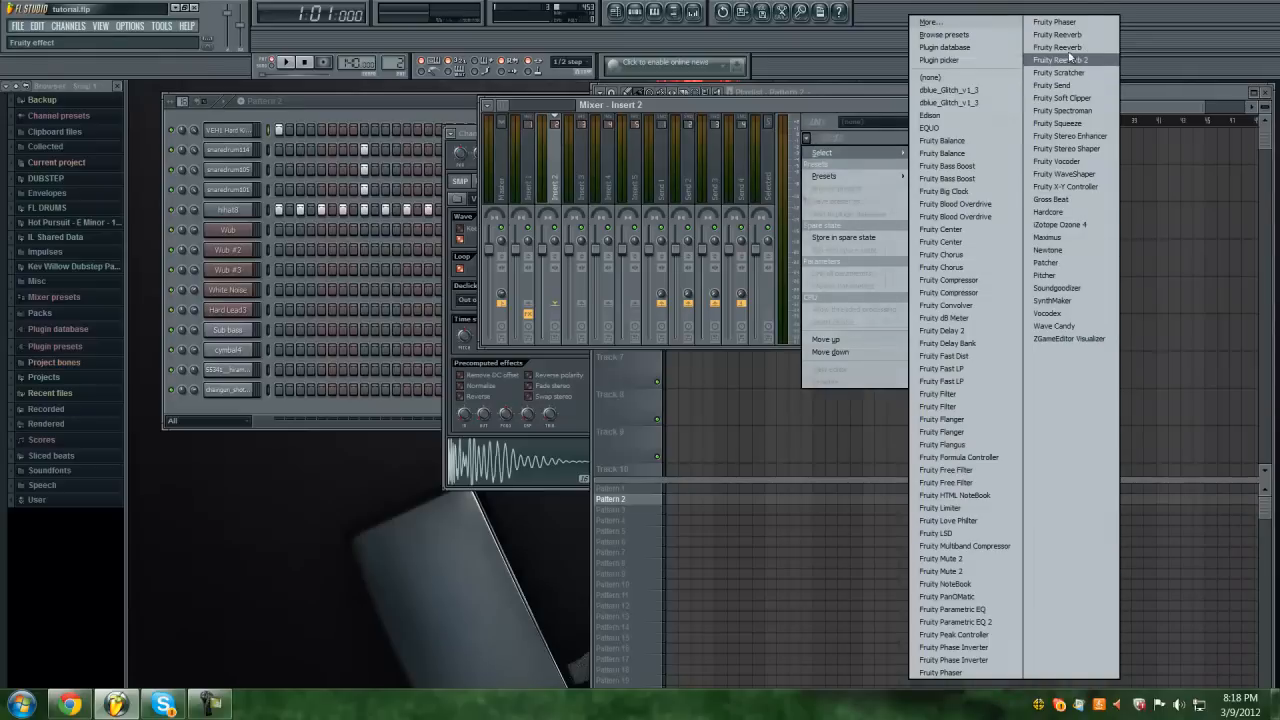
# - Load Fruity Reeverb 2 onto Insert 2 and replace it with Fruity Reeverb
pyautogui.click(1059, 60)
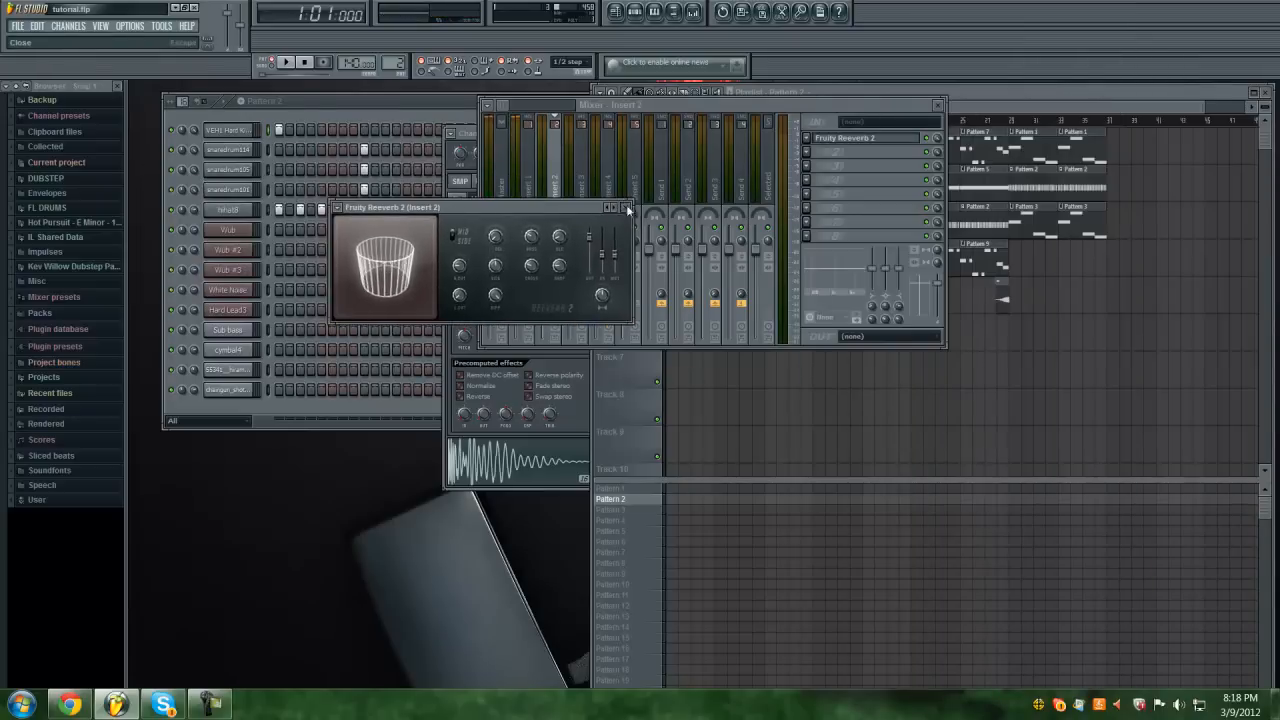
pyautogui.click(810, 138)
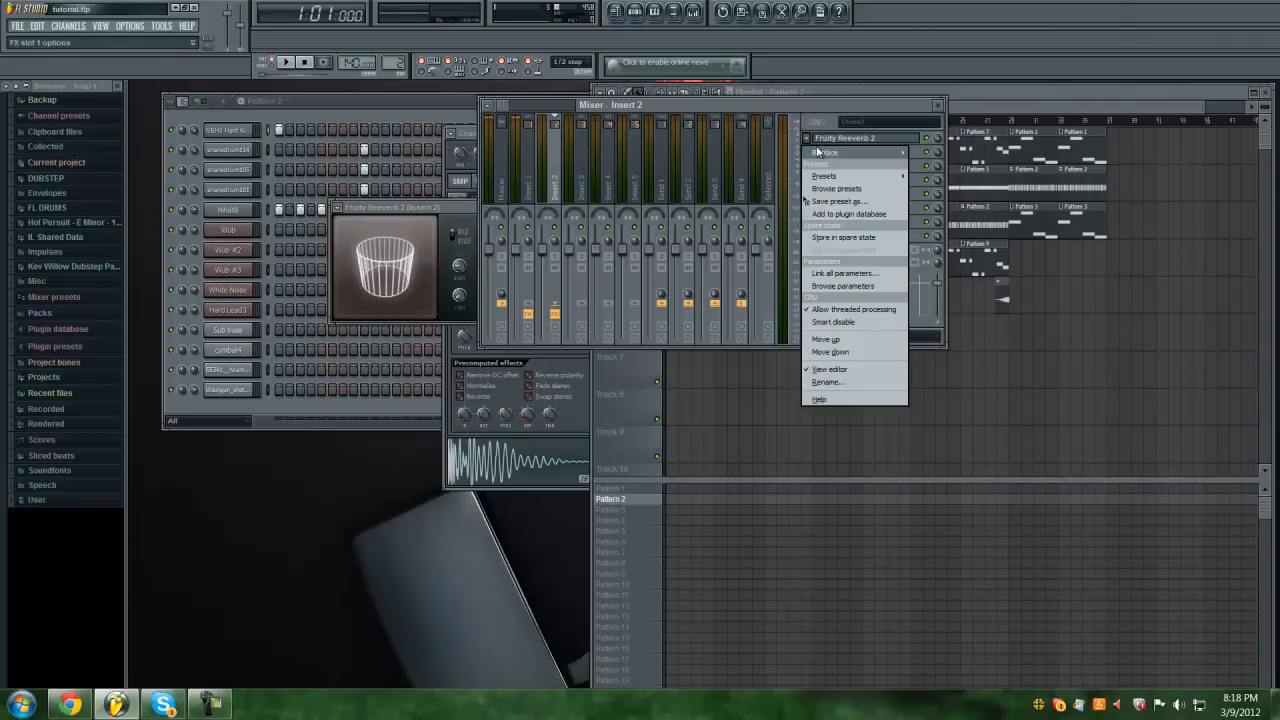
pyautogui.click(828, 152)
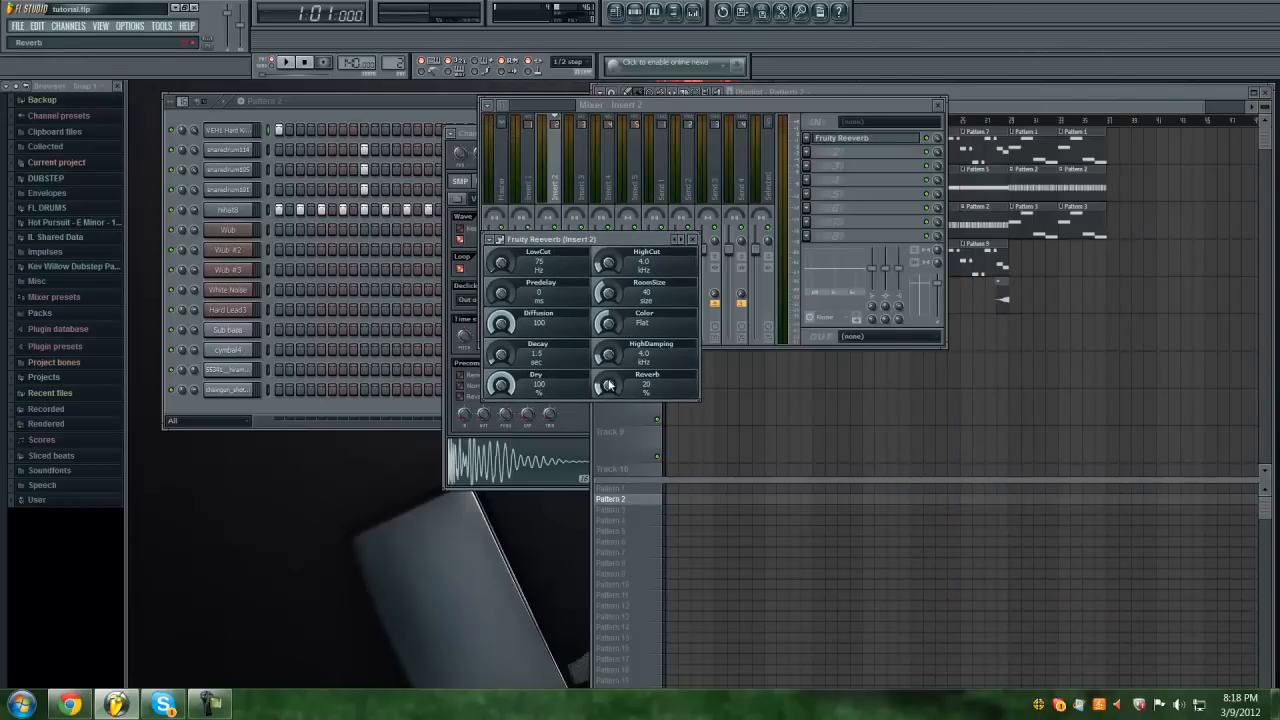
# - Set the reverb amount to about 7% and decay to 1.0 sec, then stop playback
pyautogui.moveTo(608, 385); pyautogui.dragTo(605, 407)
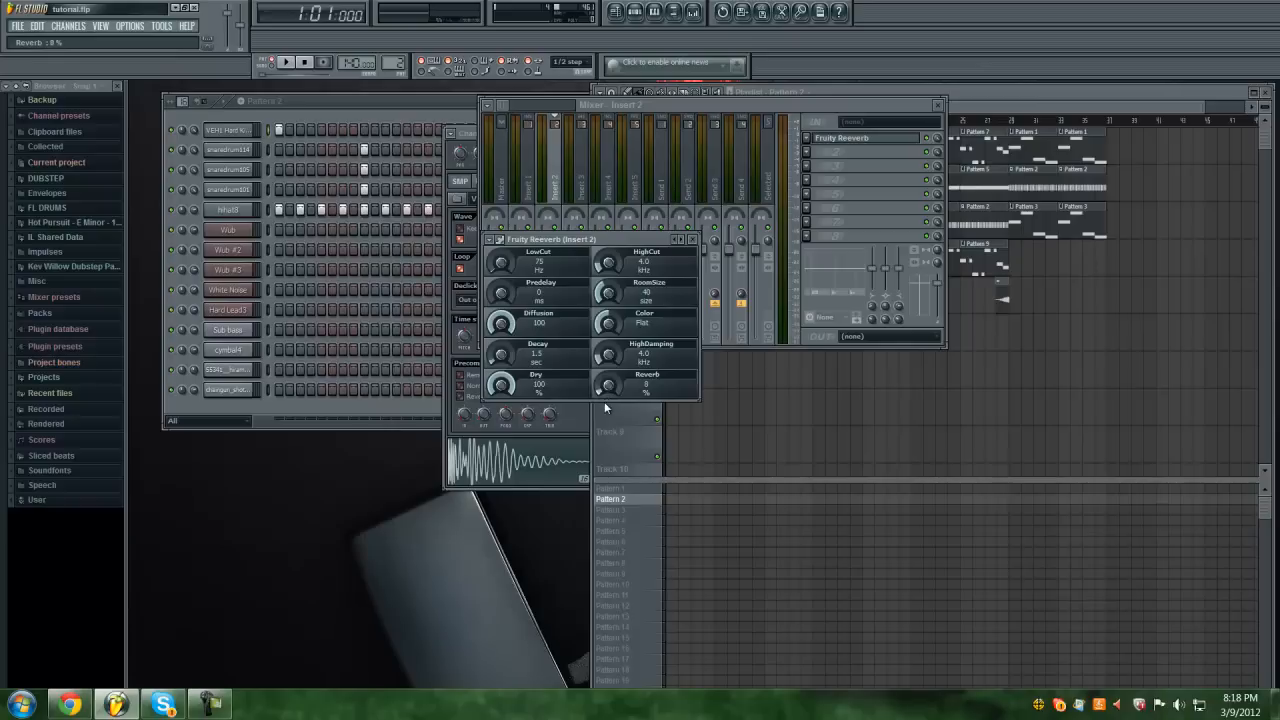
pyautogui.moveTo(632, 385); pyautogui.dragTo(632, 395)
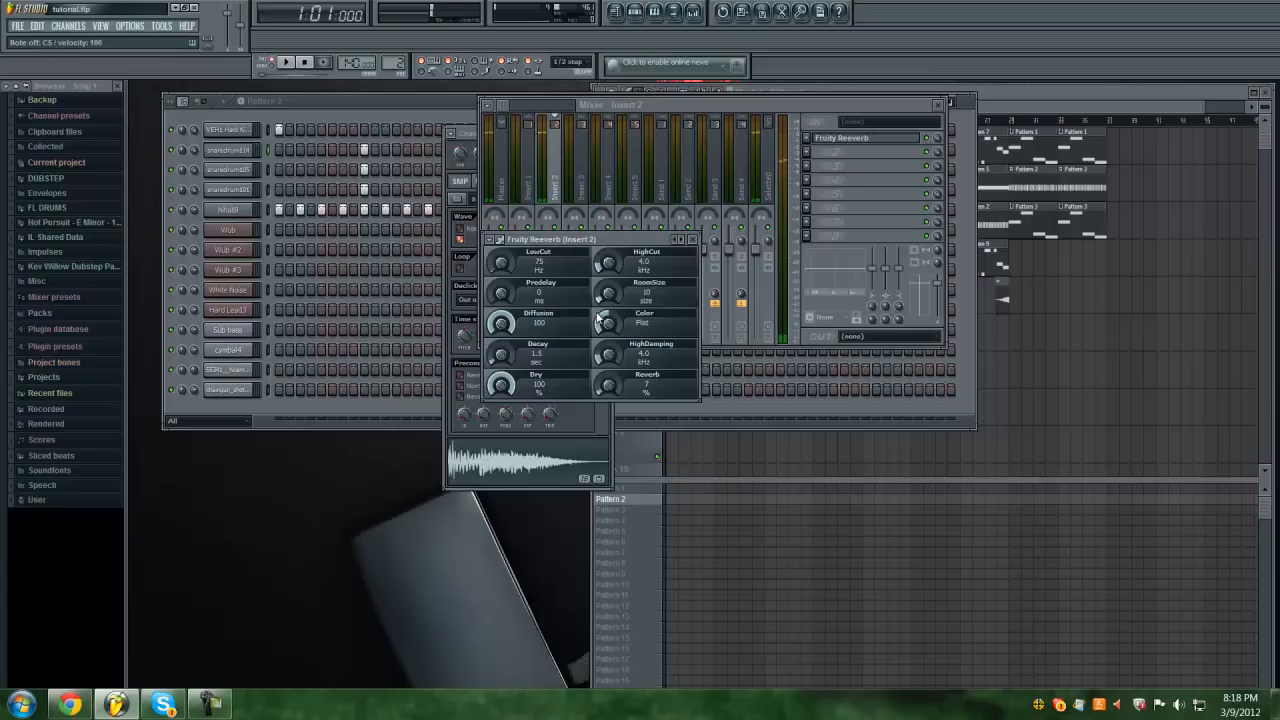
pyautogui.moveTo(502, 355); pyautogui.dragTo(502, 365)
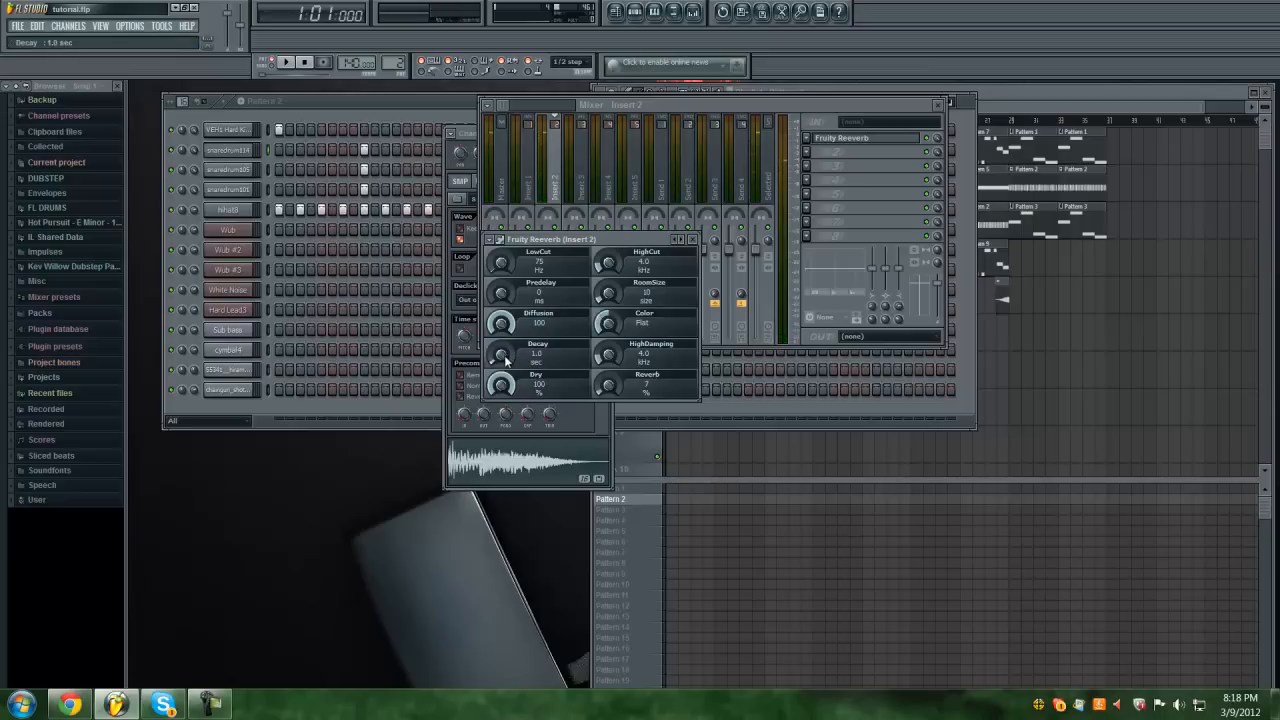
pyautogui.moveTo(502, 355); pyautogui.dragTo(502, 365)
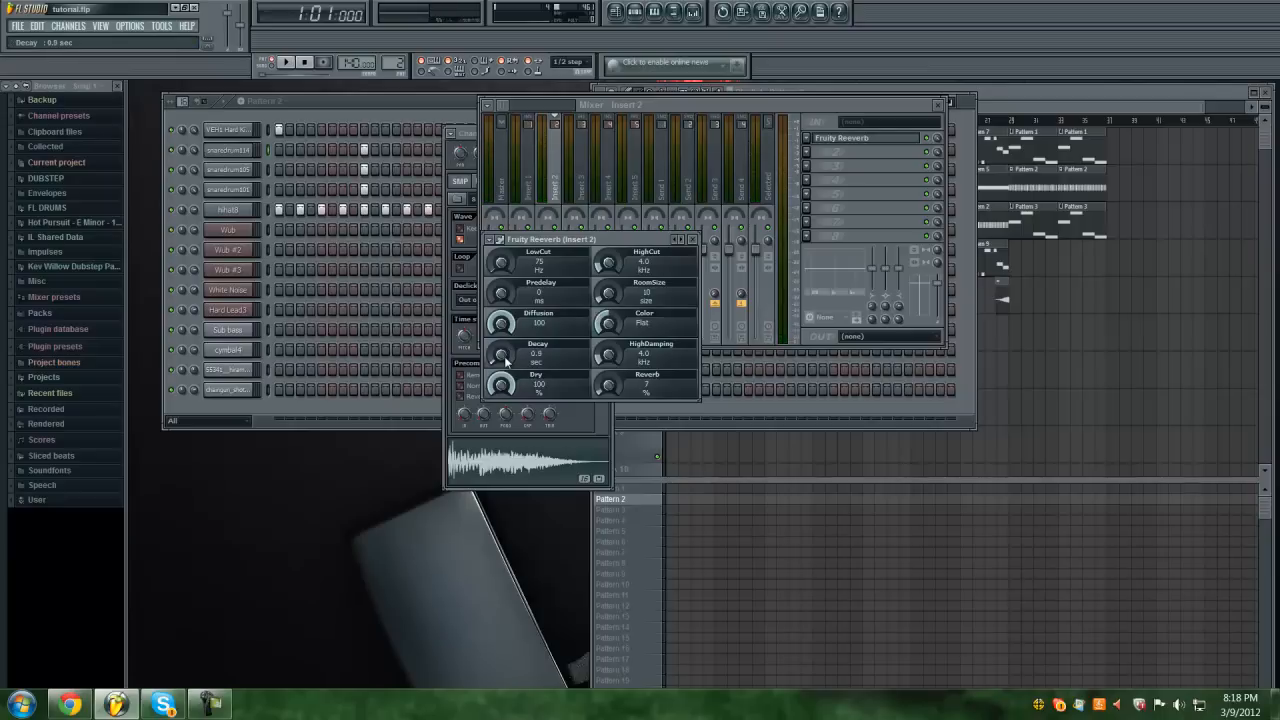
pyautogui.moveTo(505, 355); pyautogui.dragTo(505, 360)
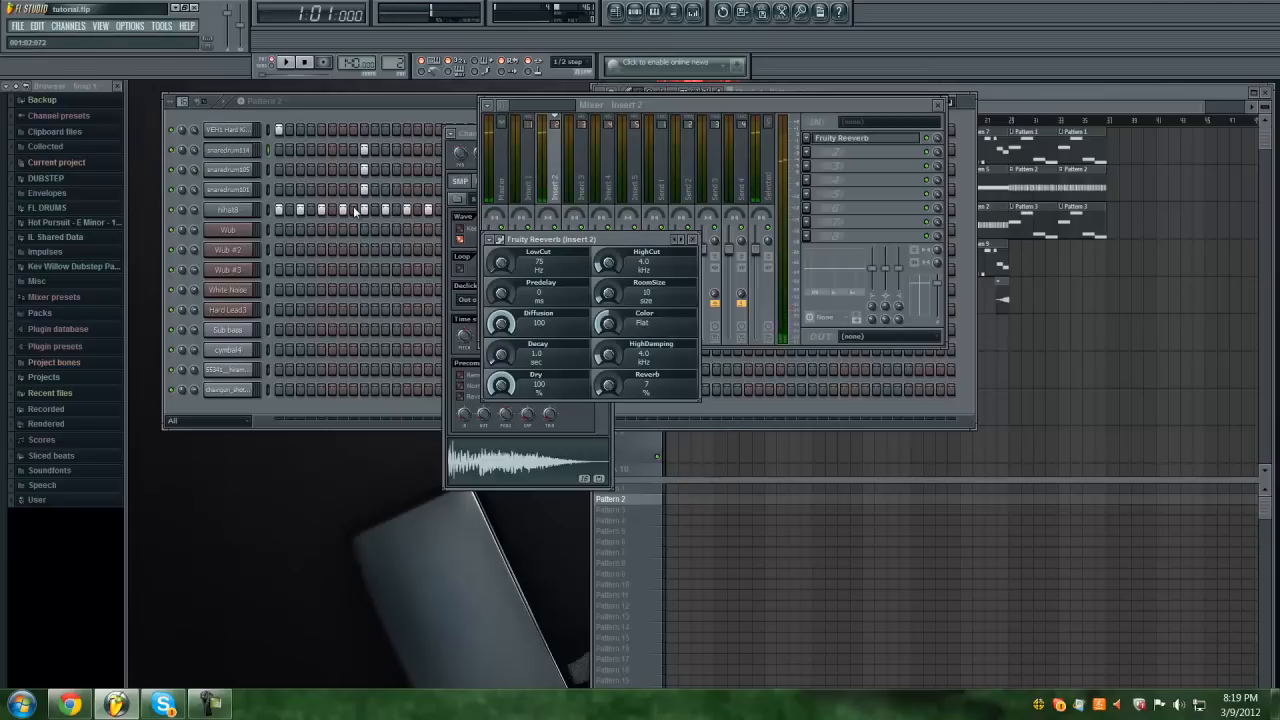
pyautogui.click(302, 62)
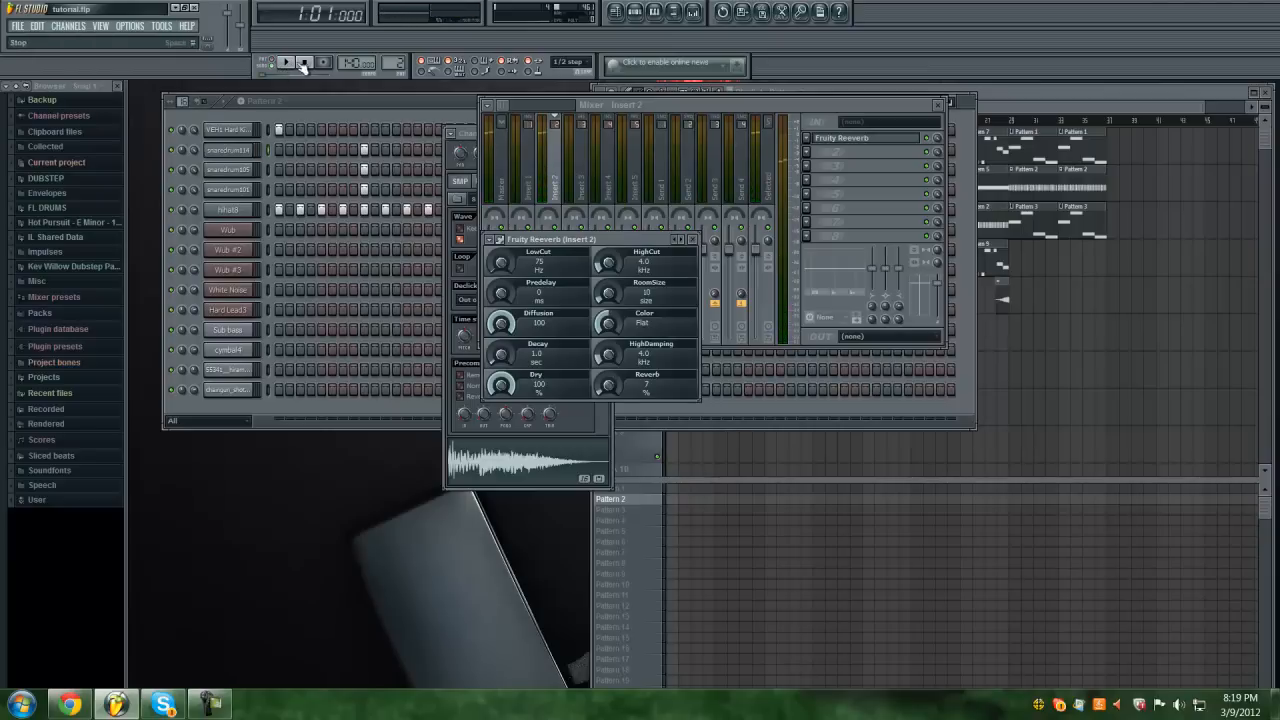
pyautogui.click(287, 62)
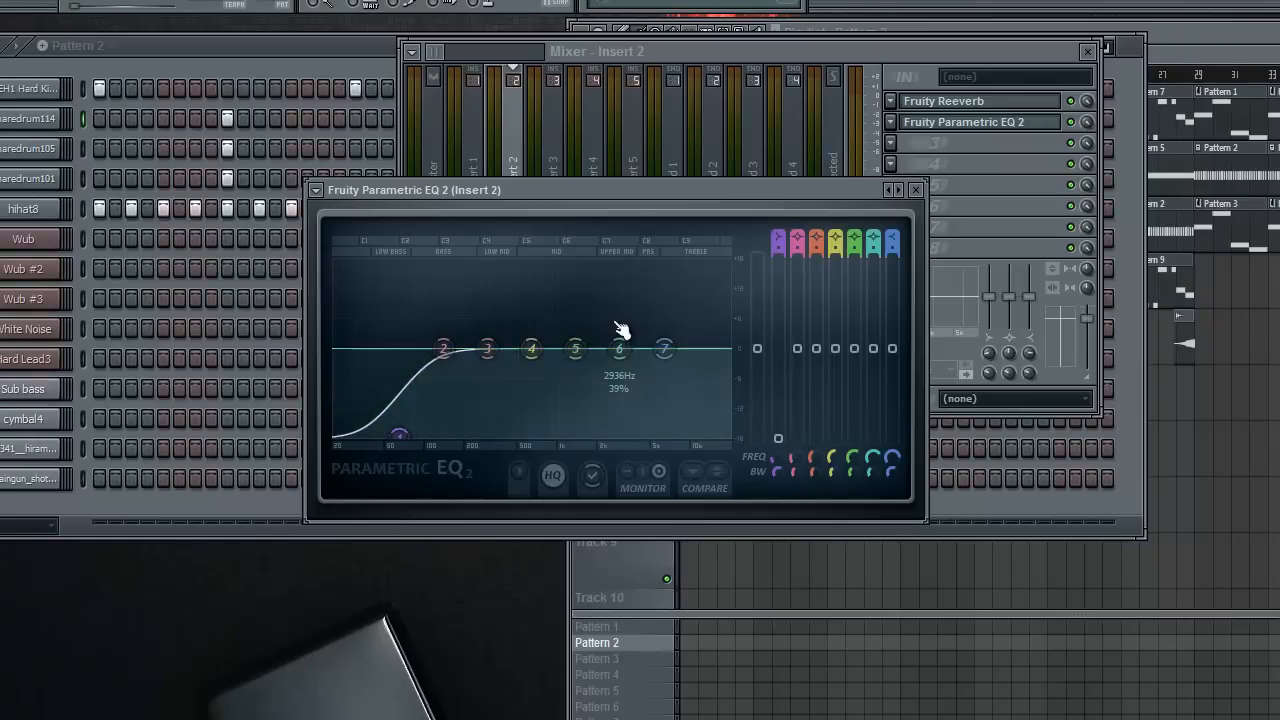
# - Drag the Parametric EQ 2 band near 3 kHz upward to brighten the snare on Insert 2
pyautogui.moveTo(620, 348); pyautogui.dragTo(623, 322)
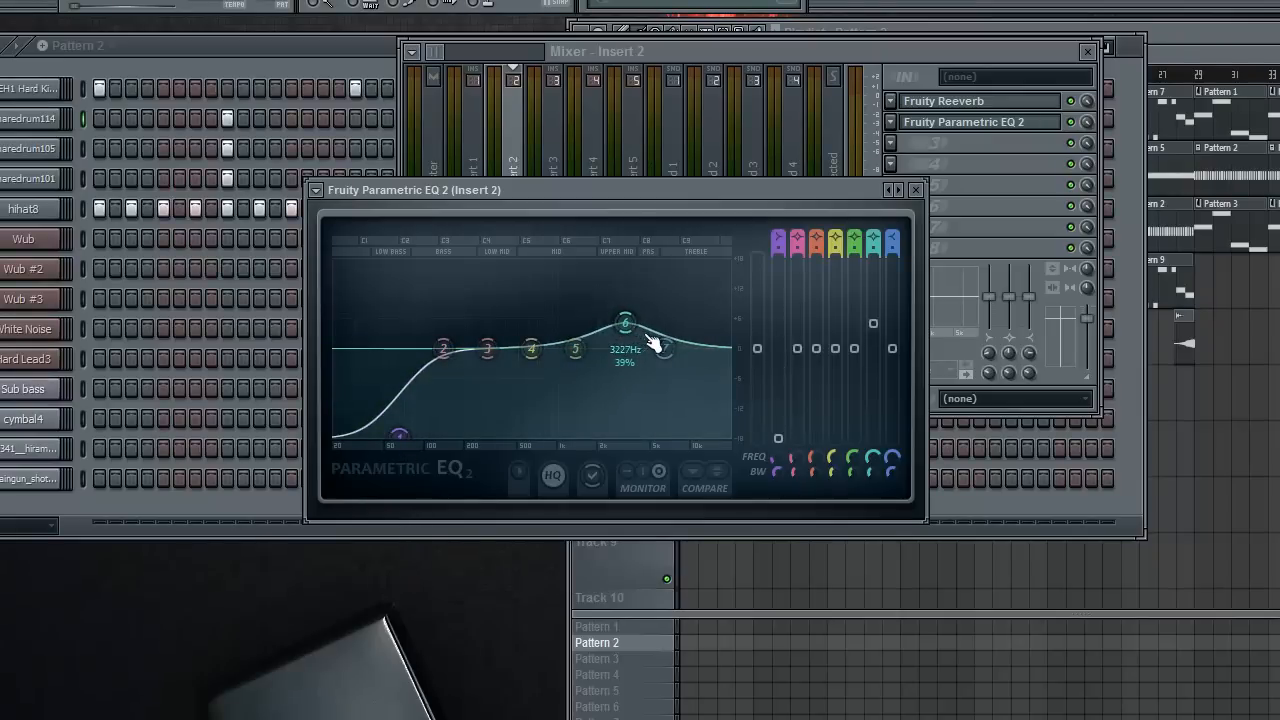
pyautogui.moveTo(625, 323); pyautogui.dragTo(680, 302)
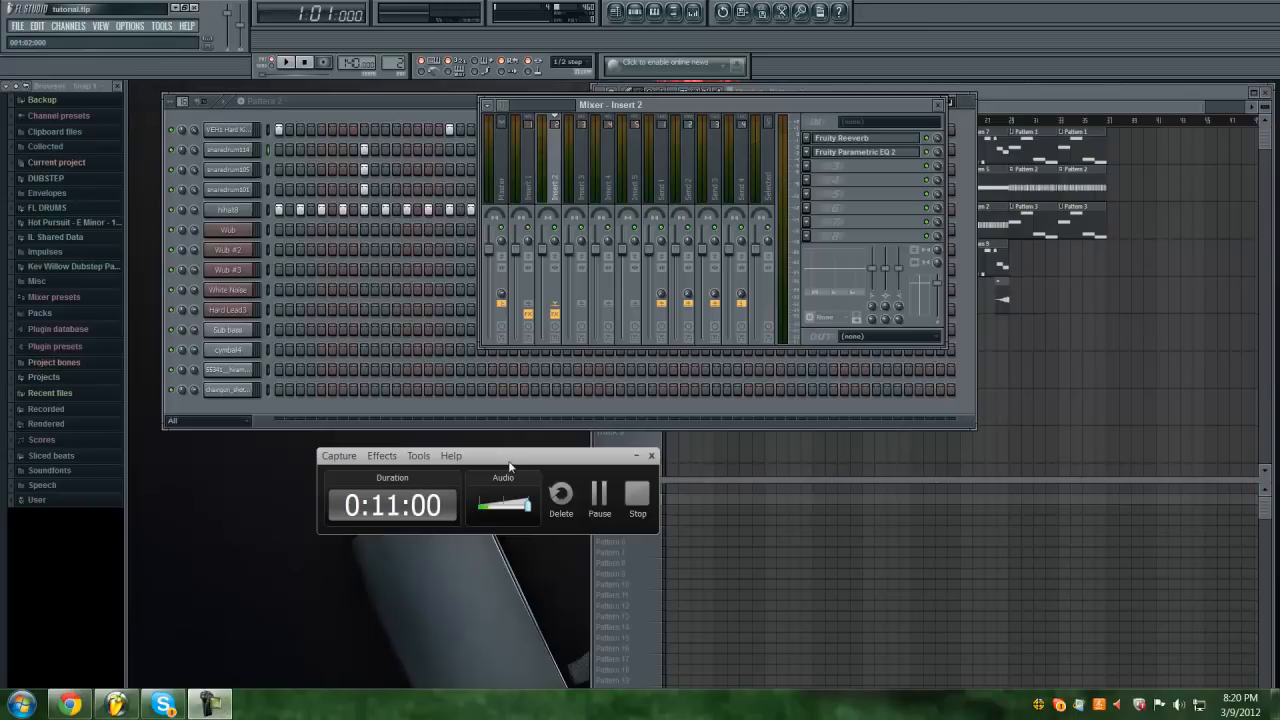
pyautogui.moveTo(510, 455); pyautogui.dragTo(430, 451)
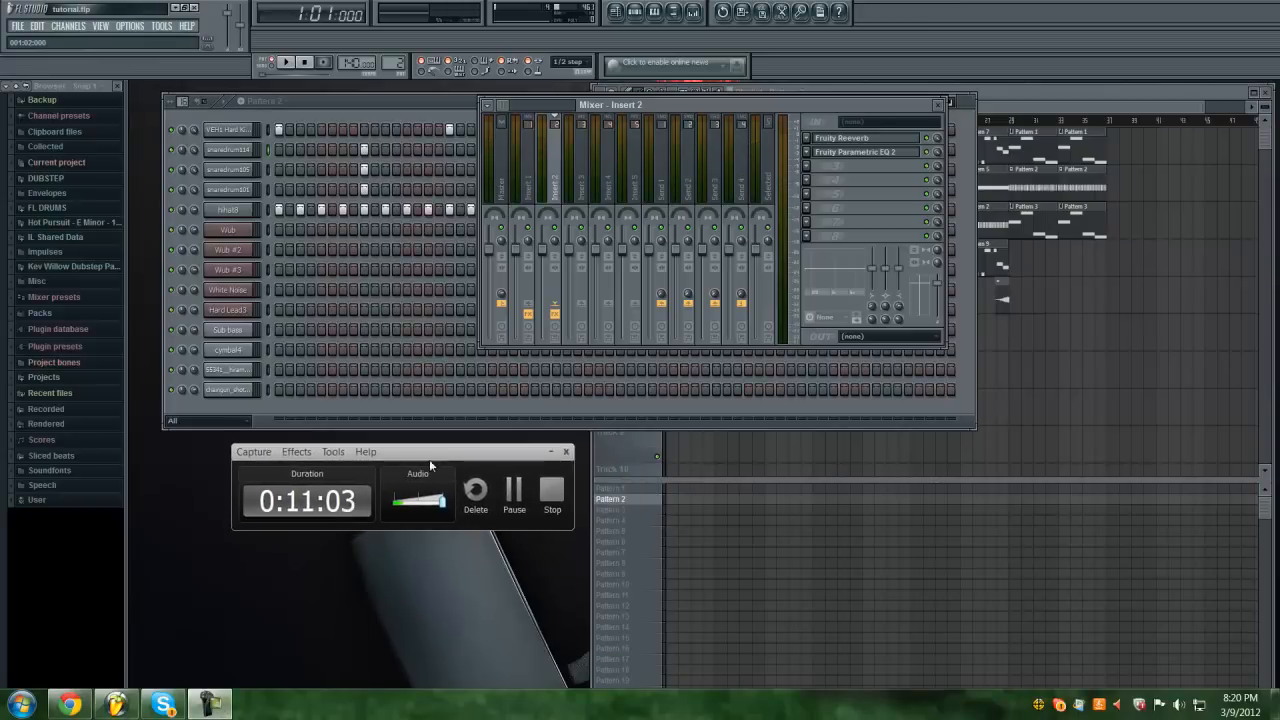